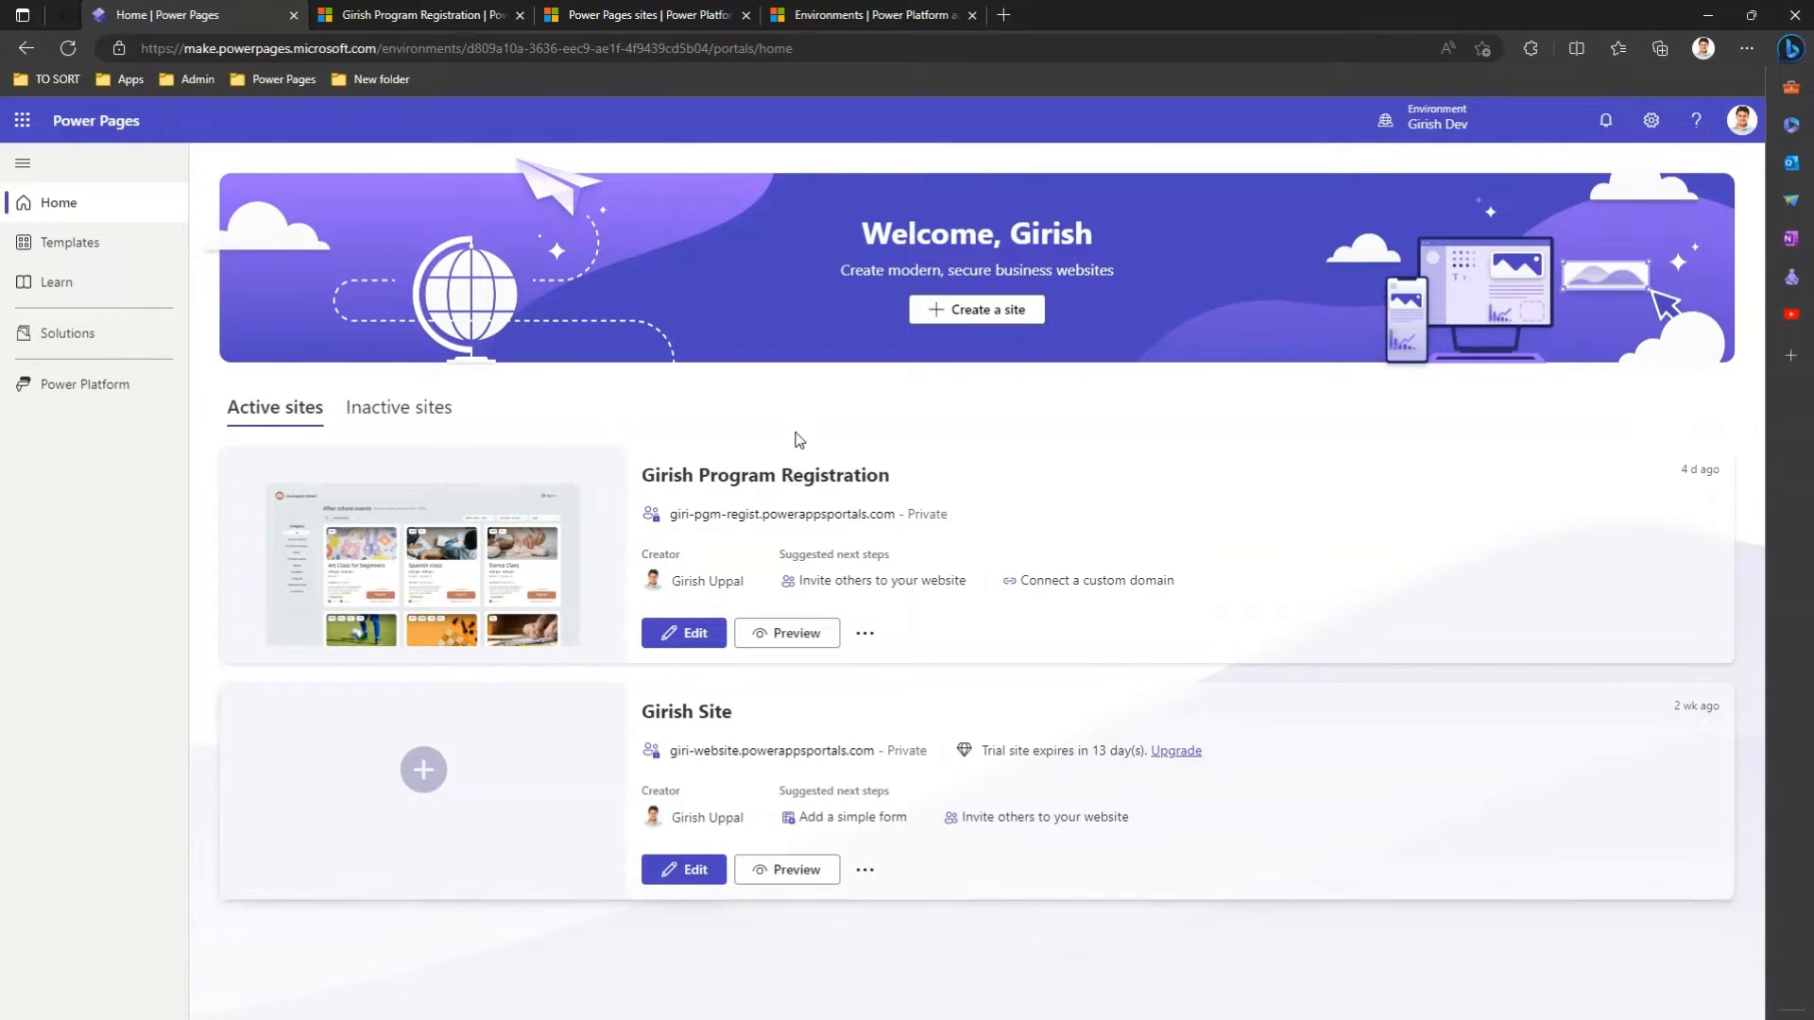
mouse_move(445, 943)
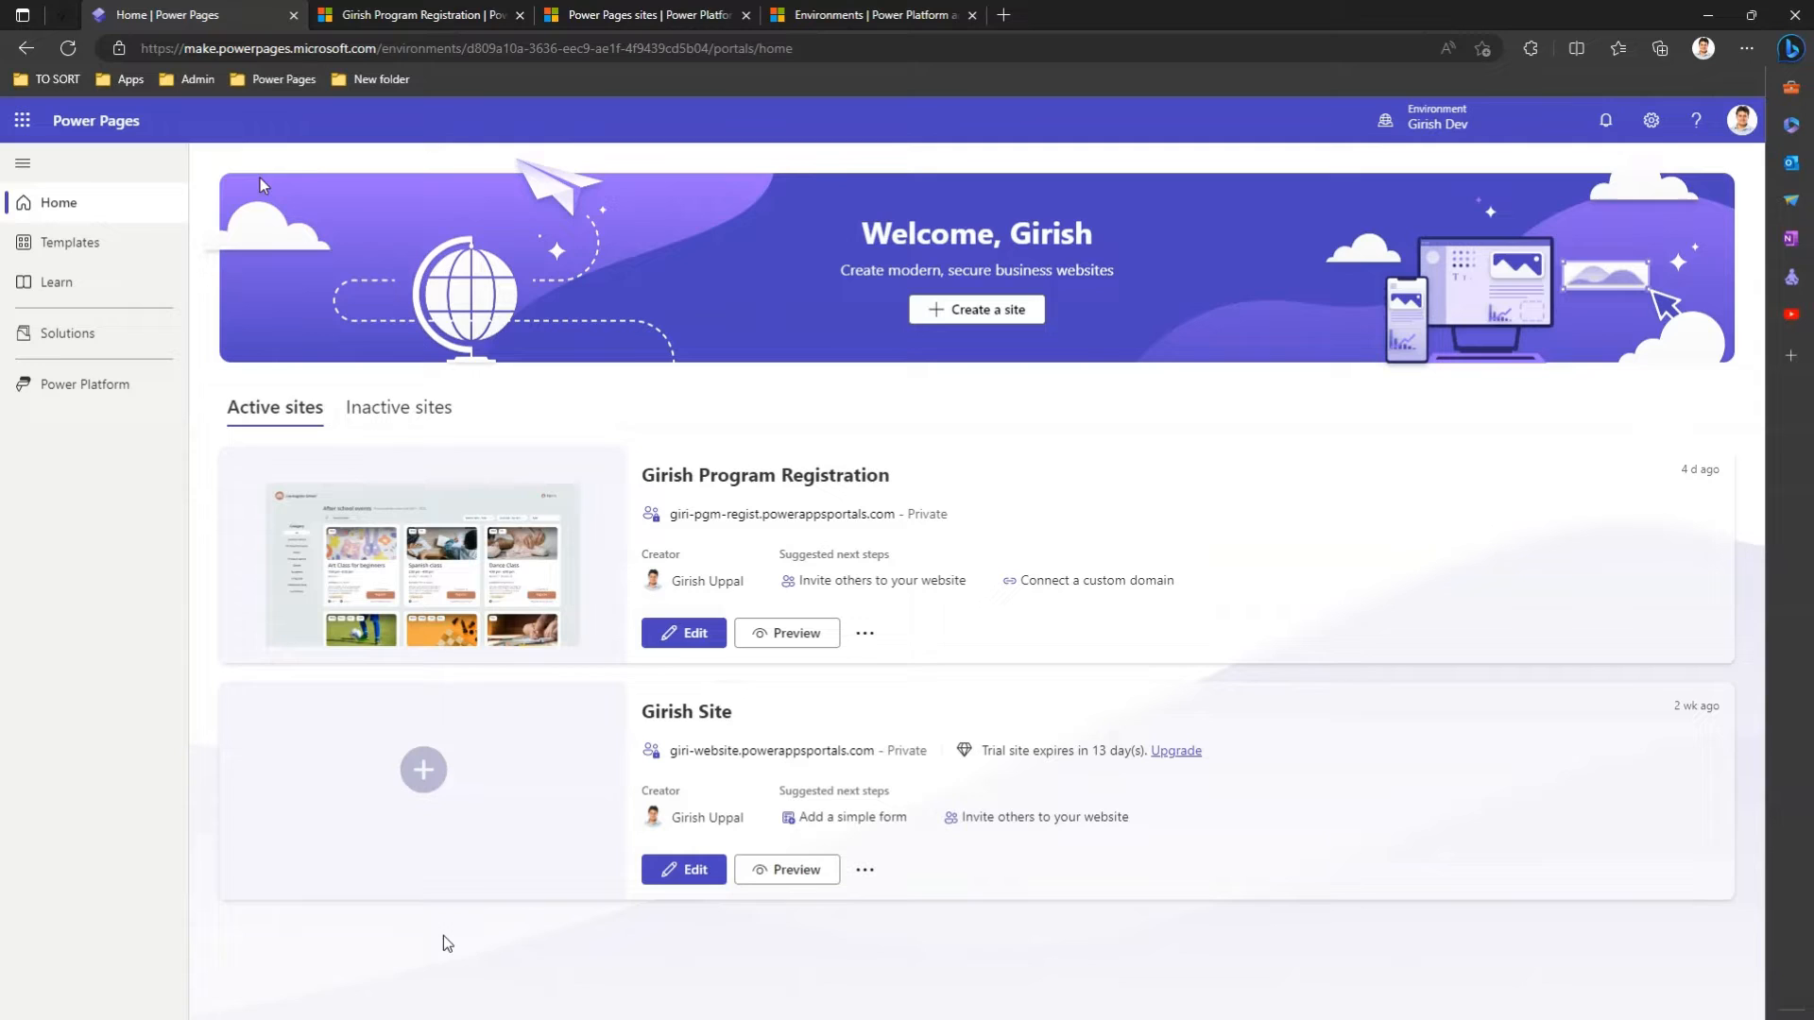
mouse_move(438, 171)
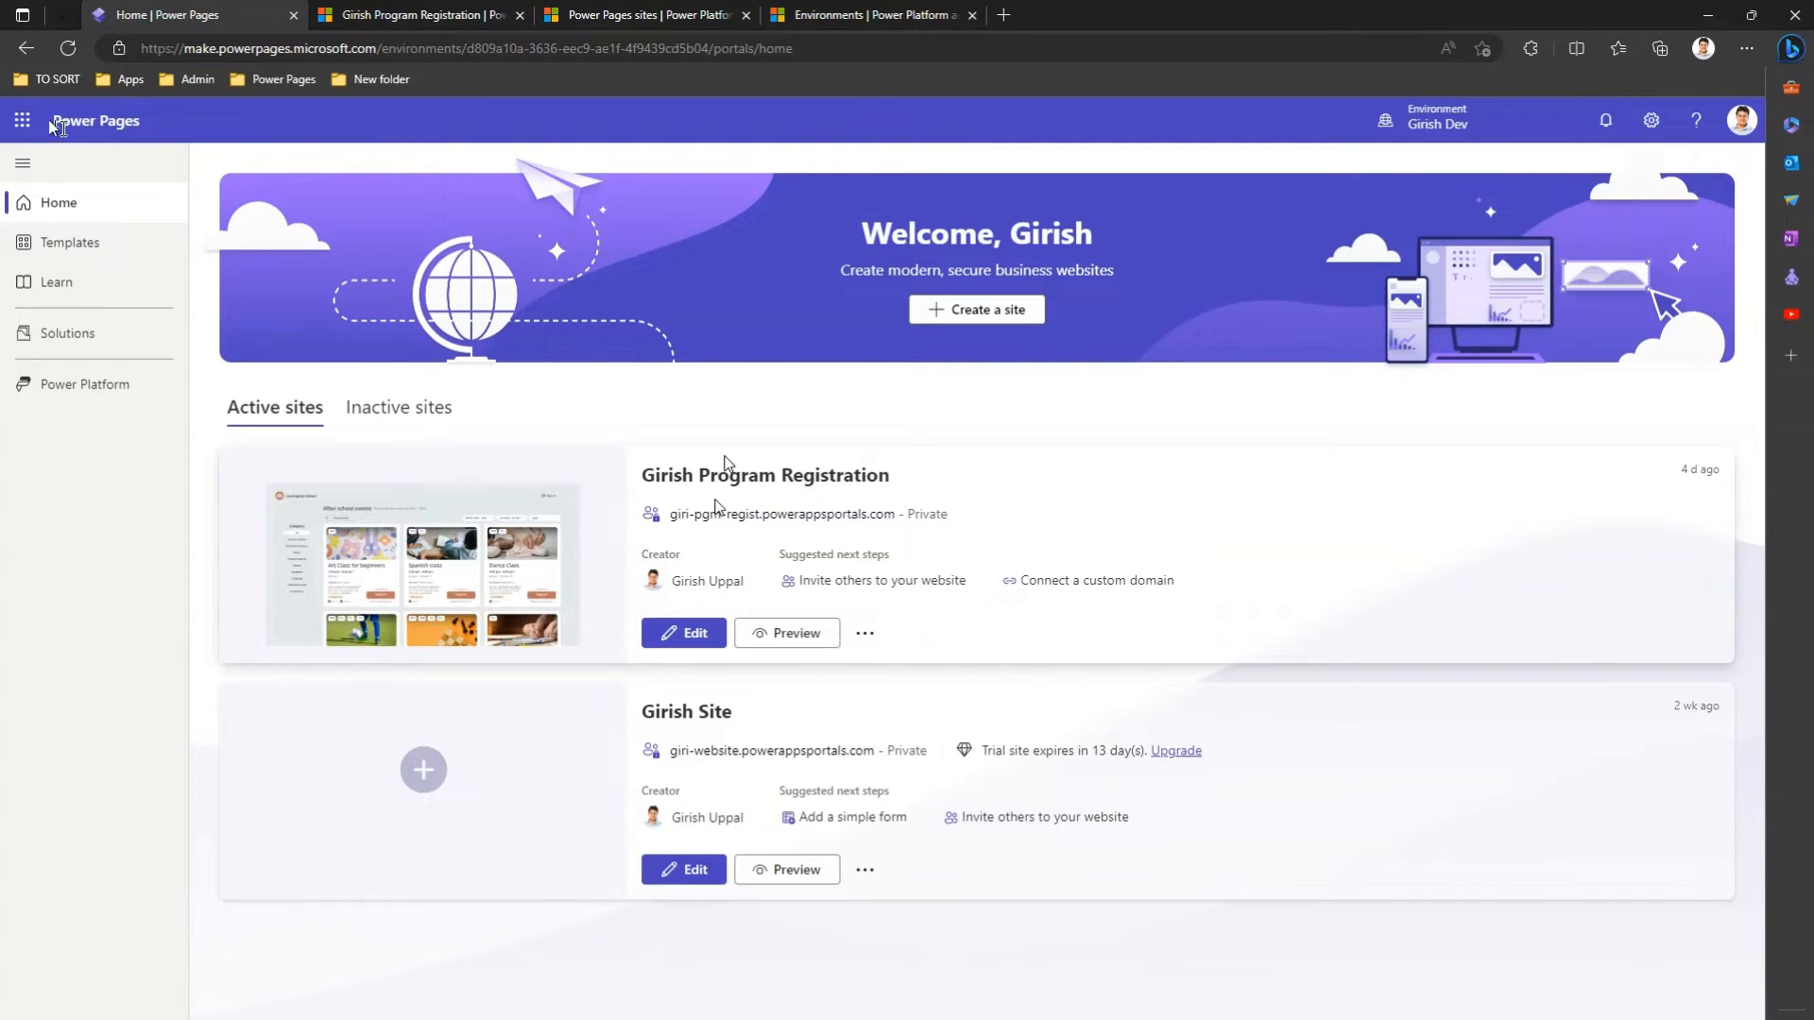
mouse_move(869, 842)
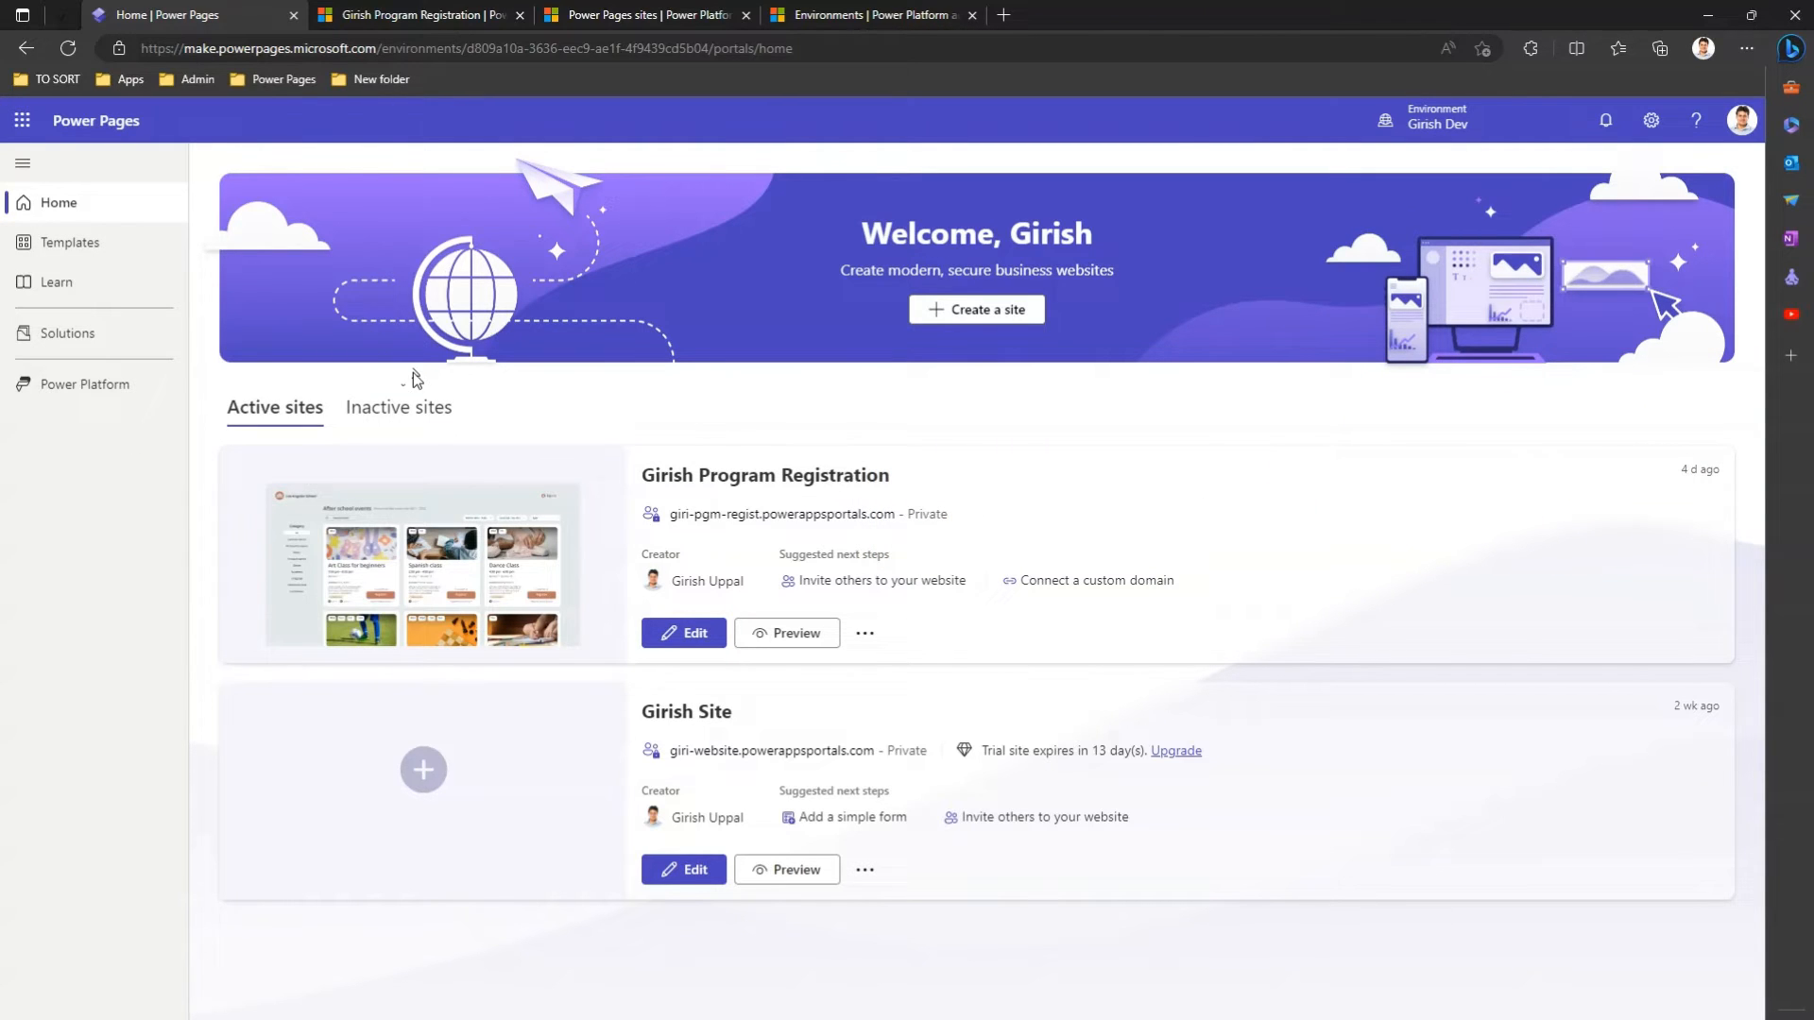
mouse_move(444, 113)
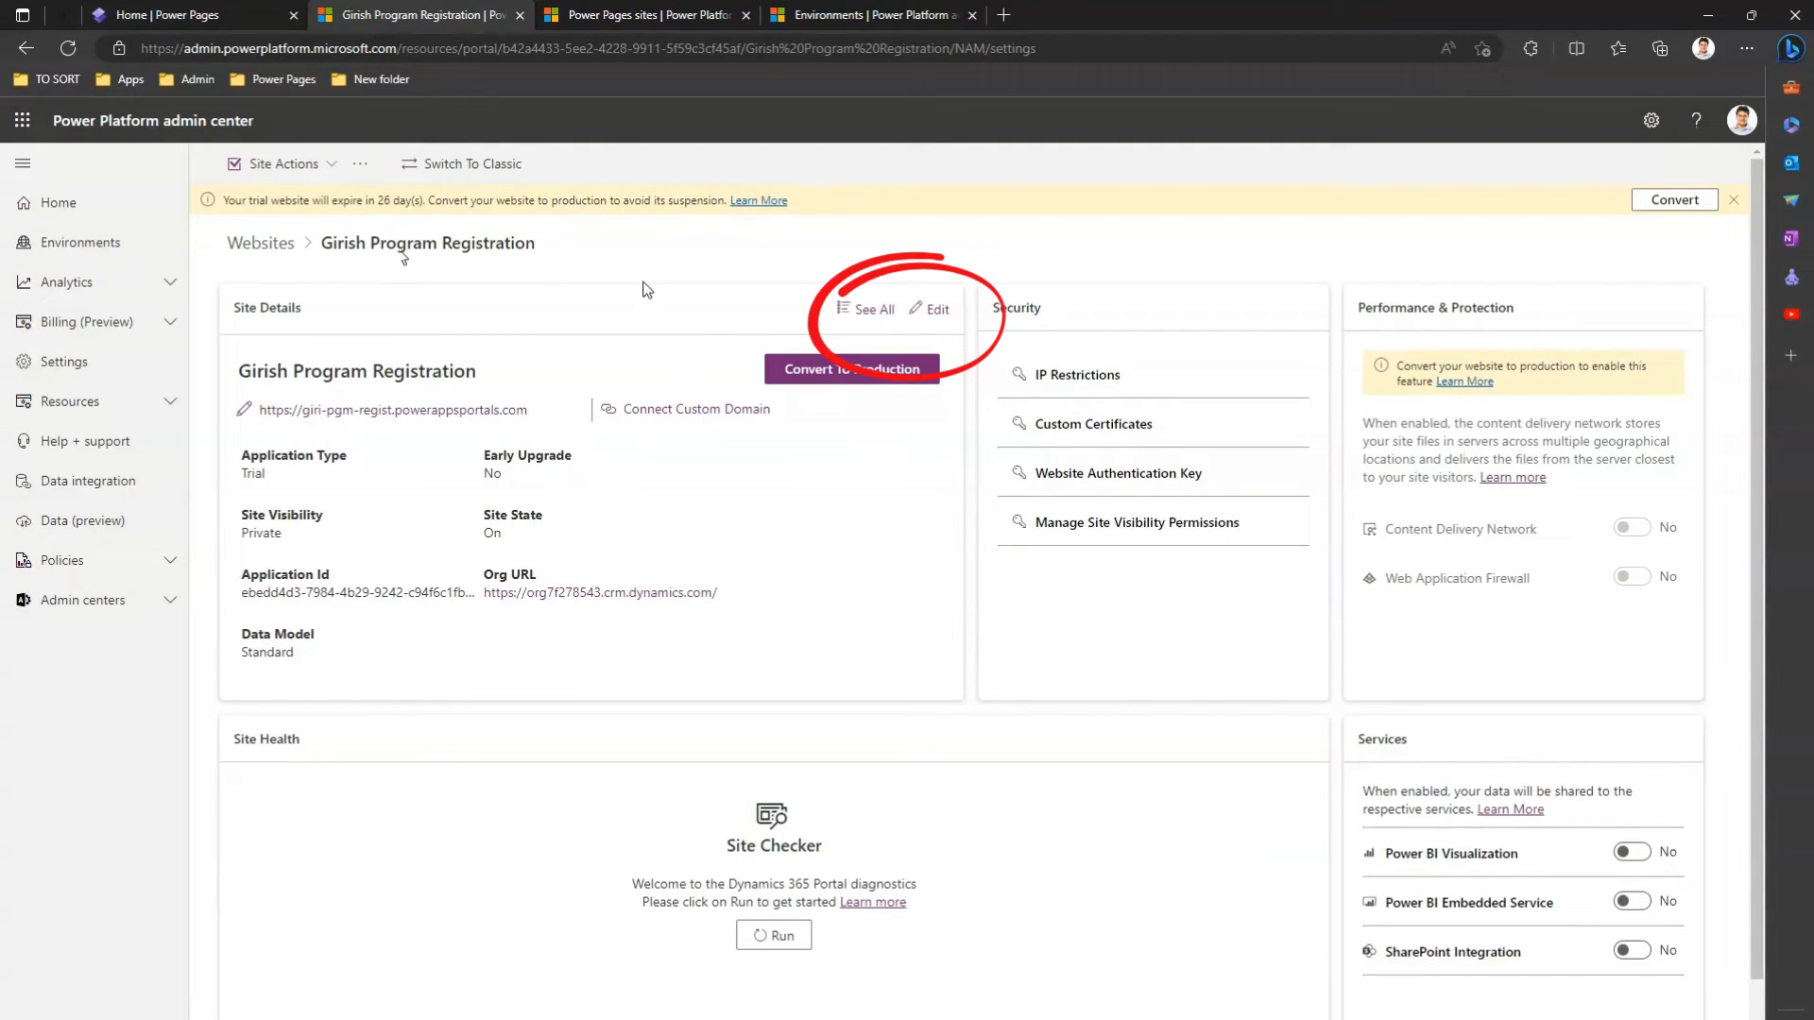
mouse_move(934, 312)
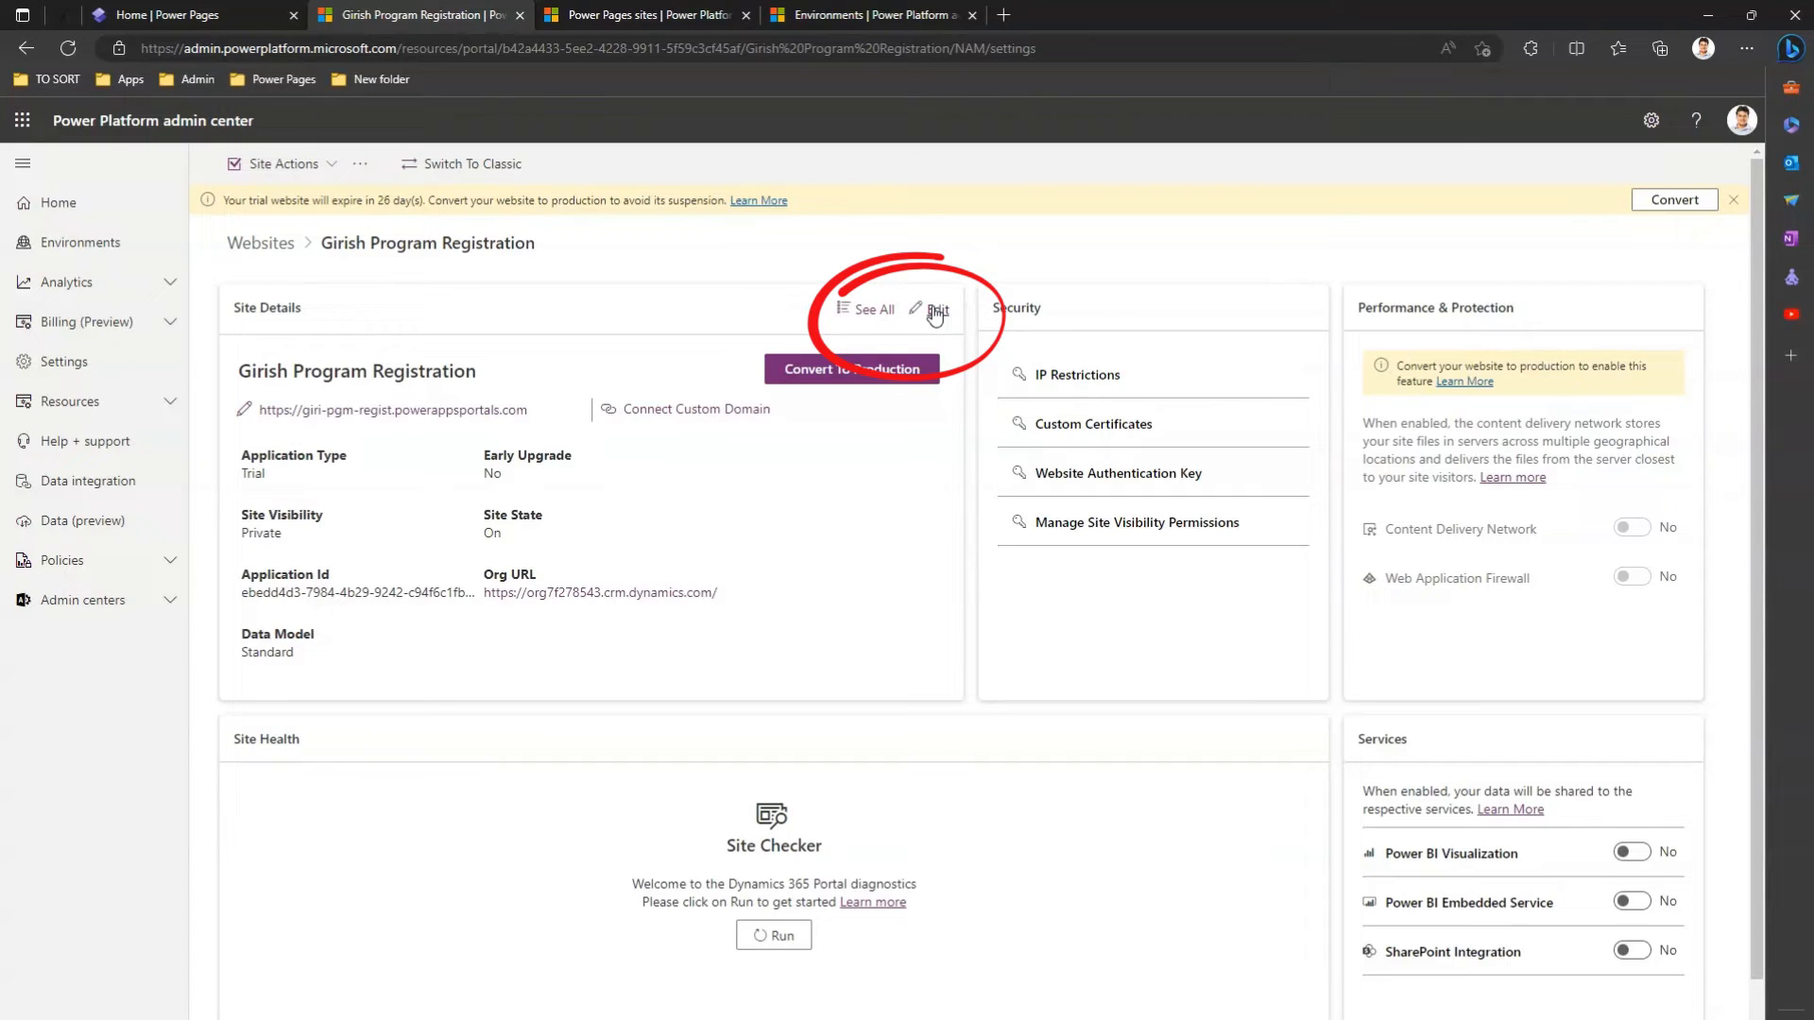
- Edit the Girish Program Registration site and tick Enable Portal For Early Upgrade
left_click(937, 309)
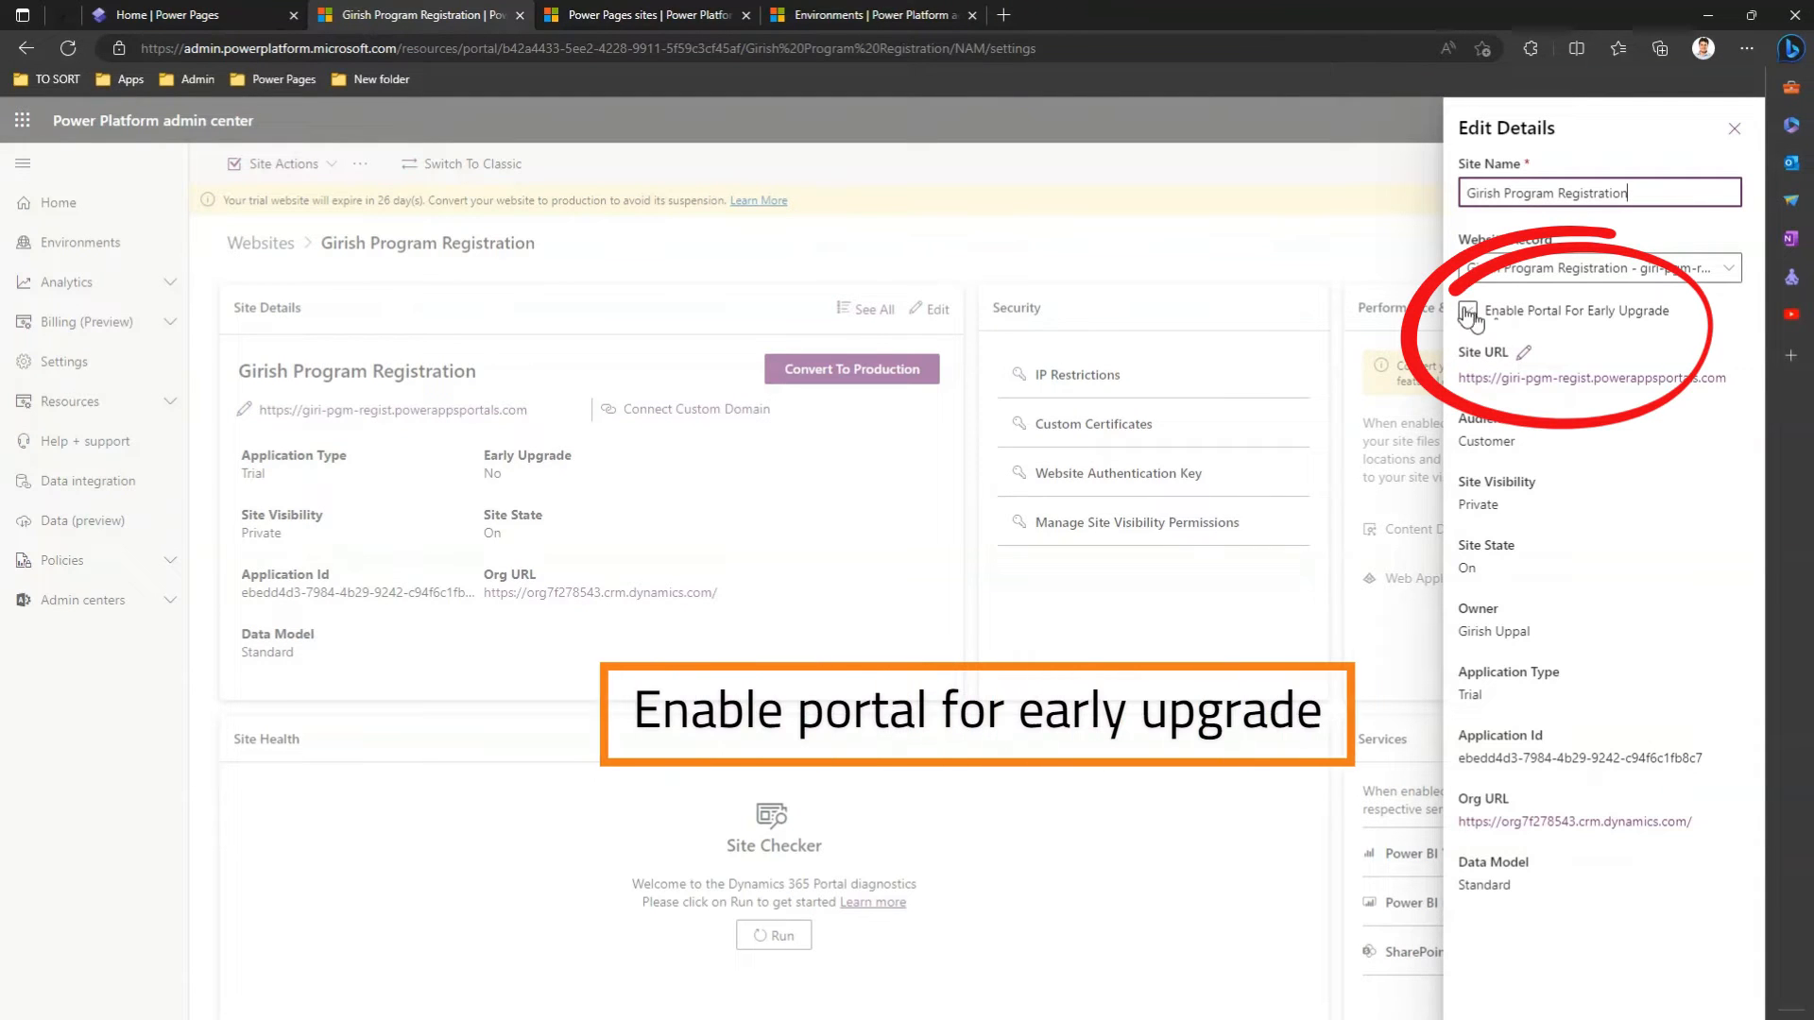
left_click(1469, 316)
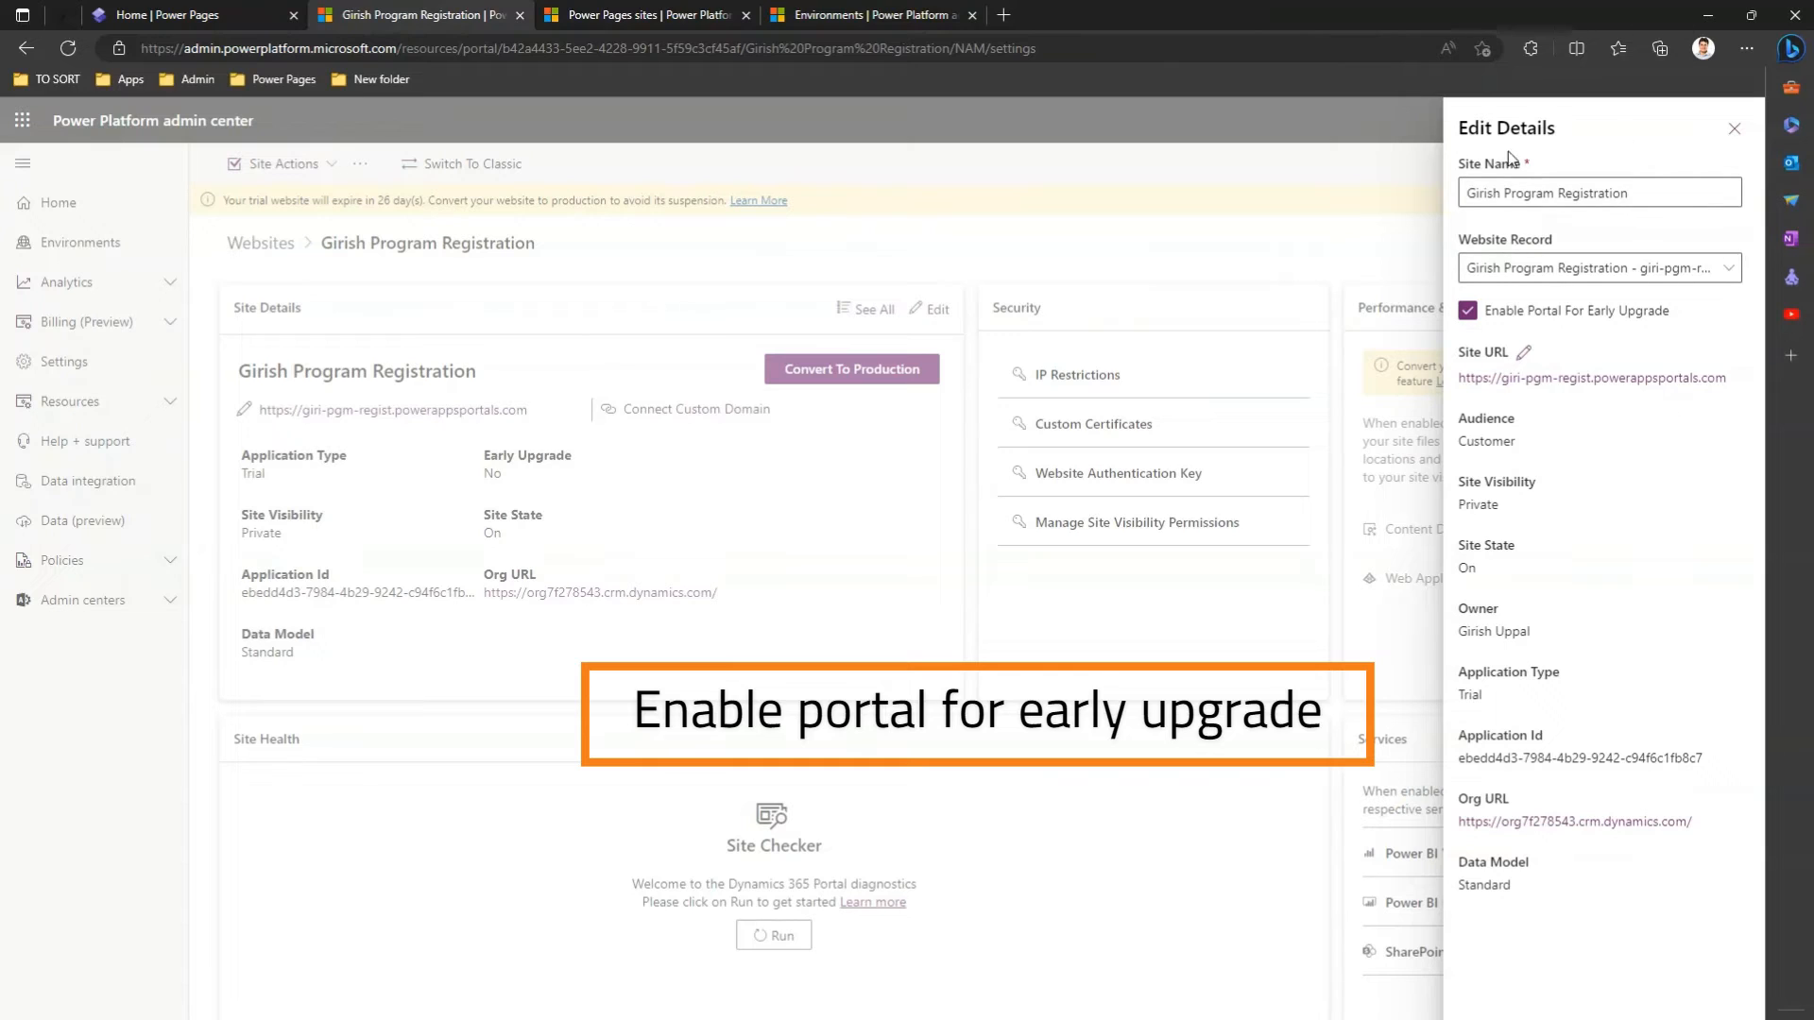
mouse_move(1767, 225)
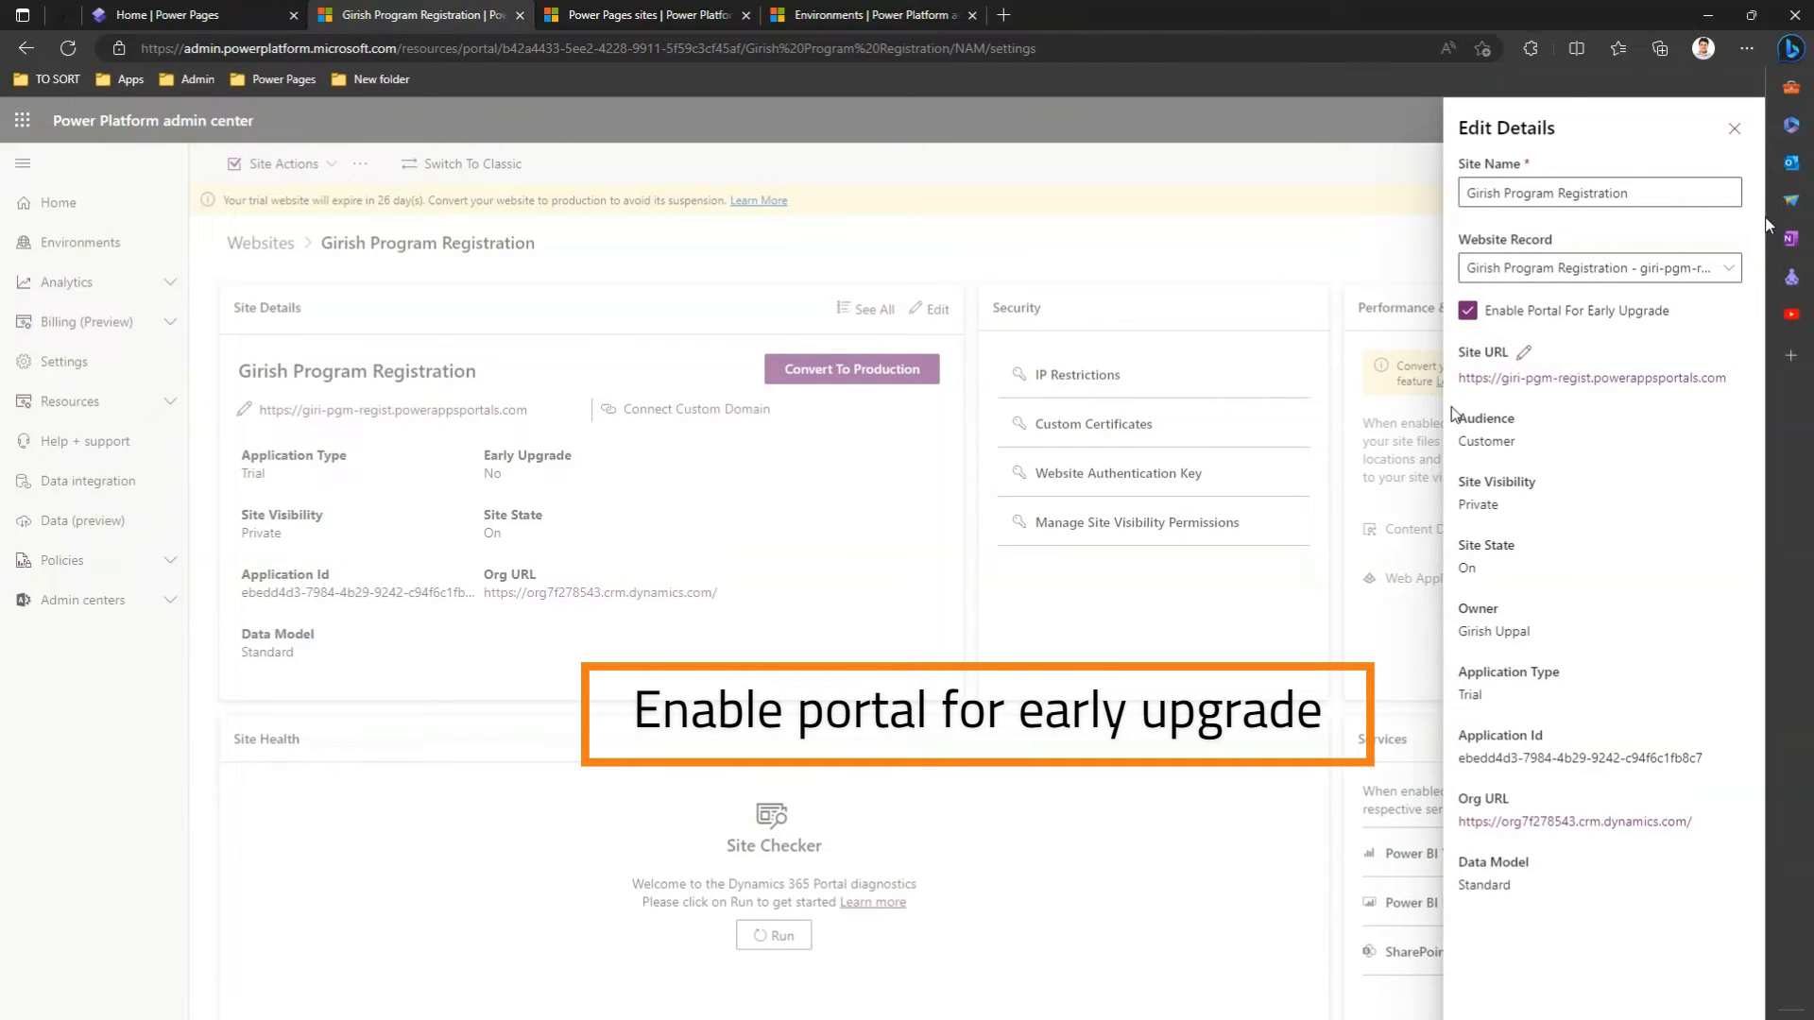
mouse_move(1752, 423)
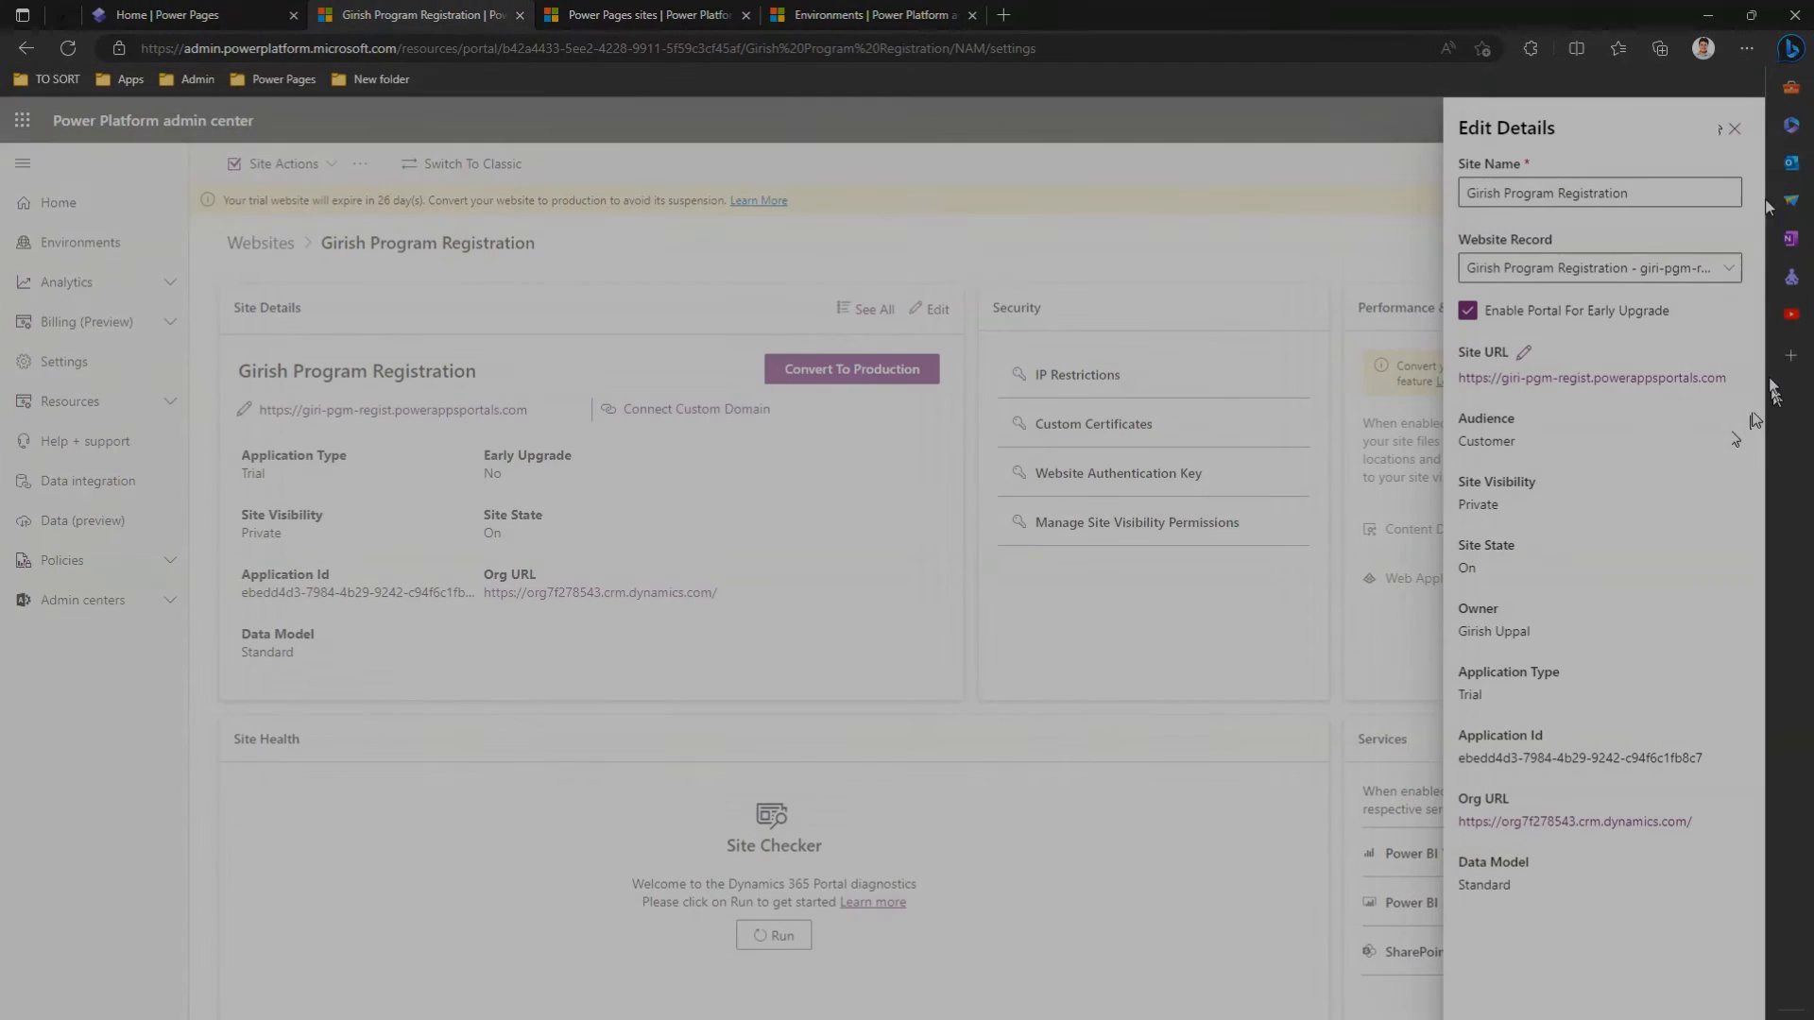
- Check the Girish Program Registration site's portal packages for upgrades and dismiss the none-available notice
left_click(95, 560)
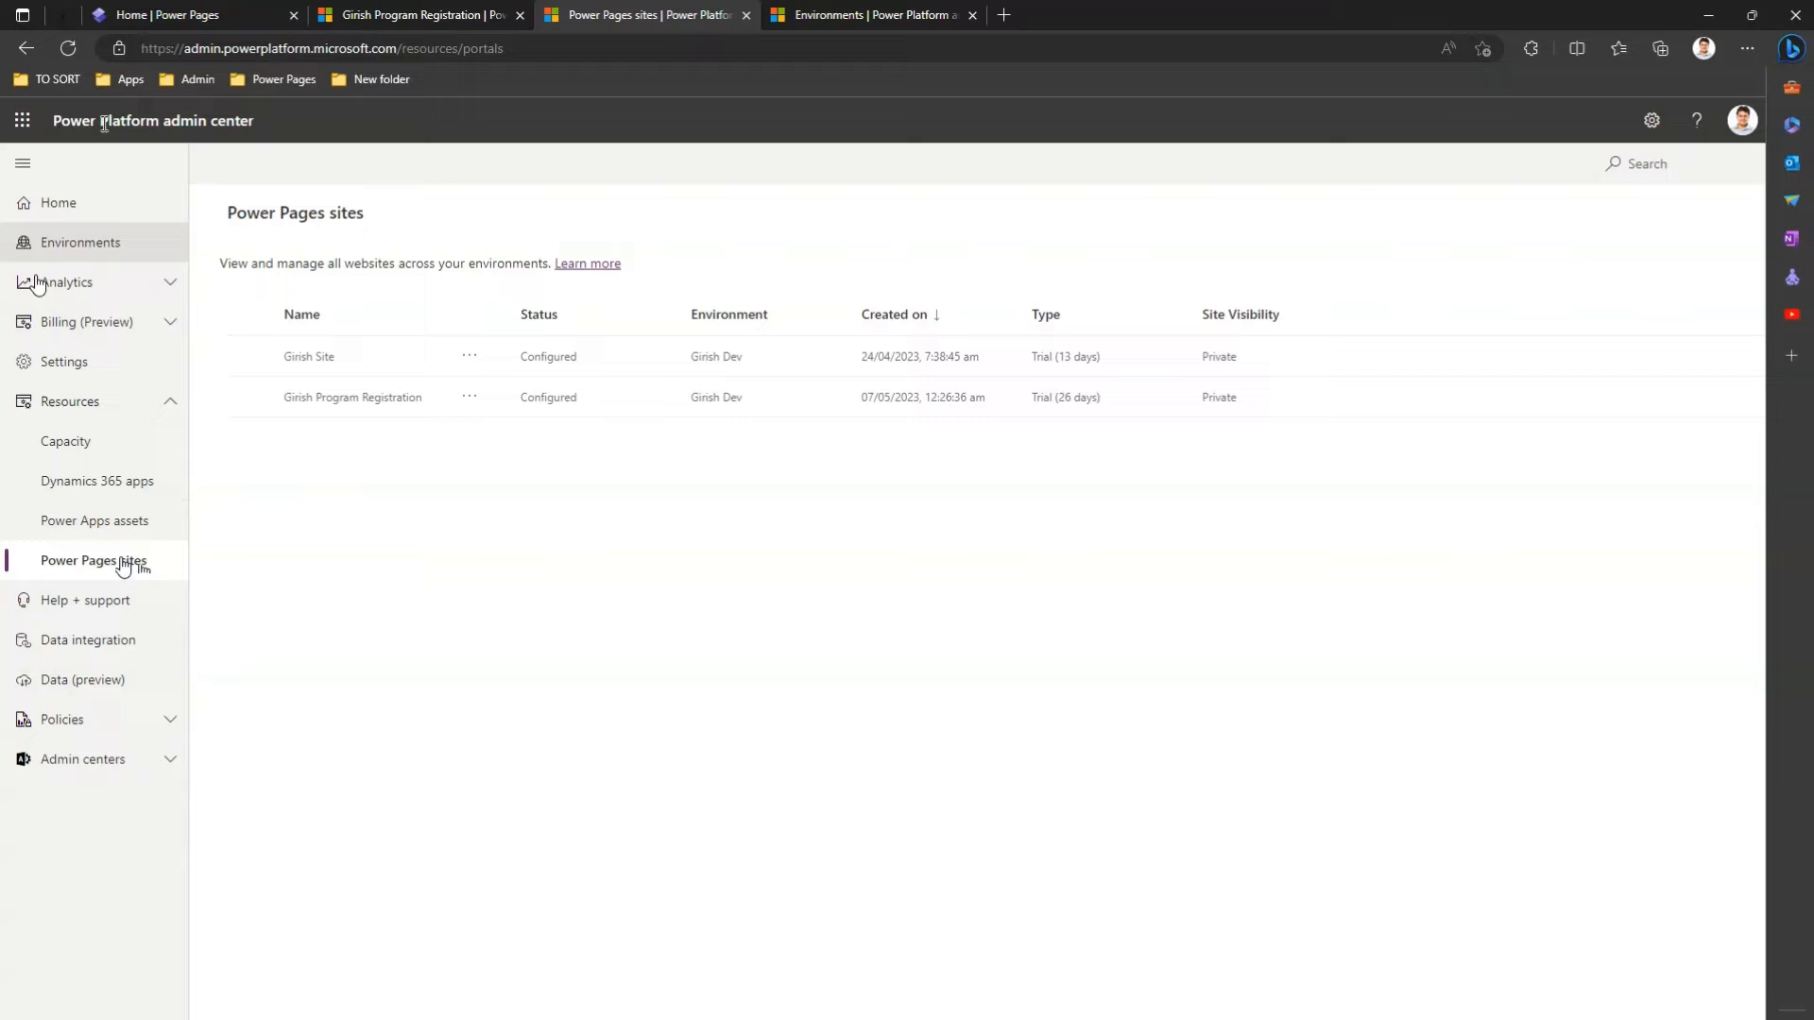
mouse_move(116, 567)
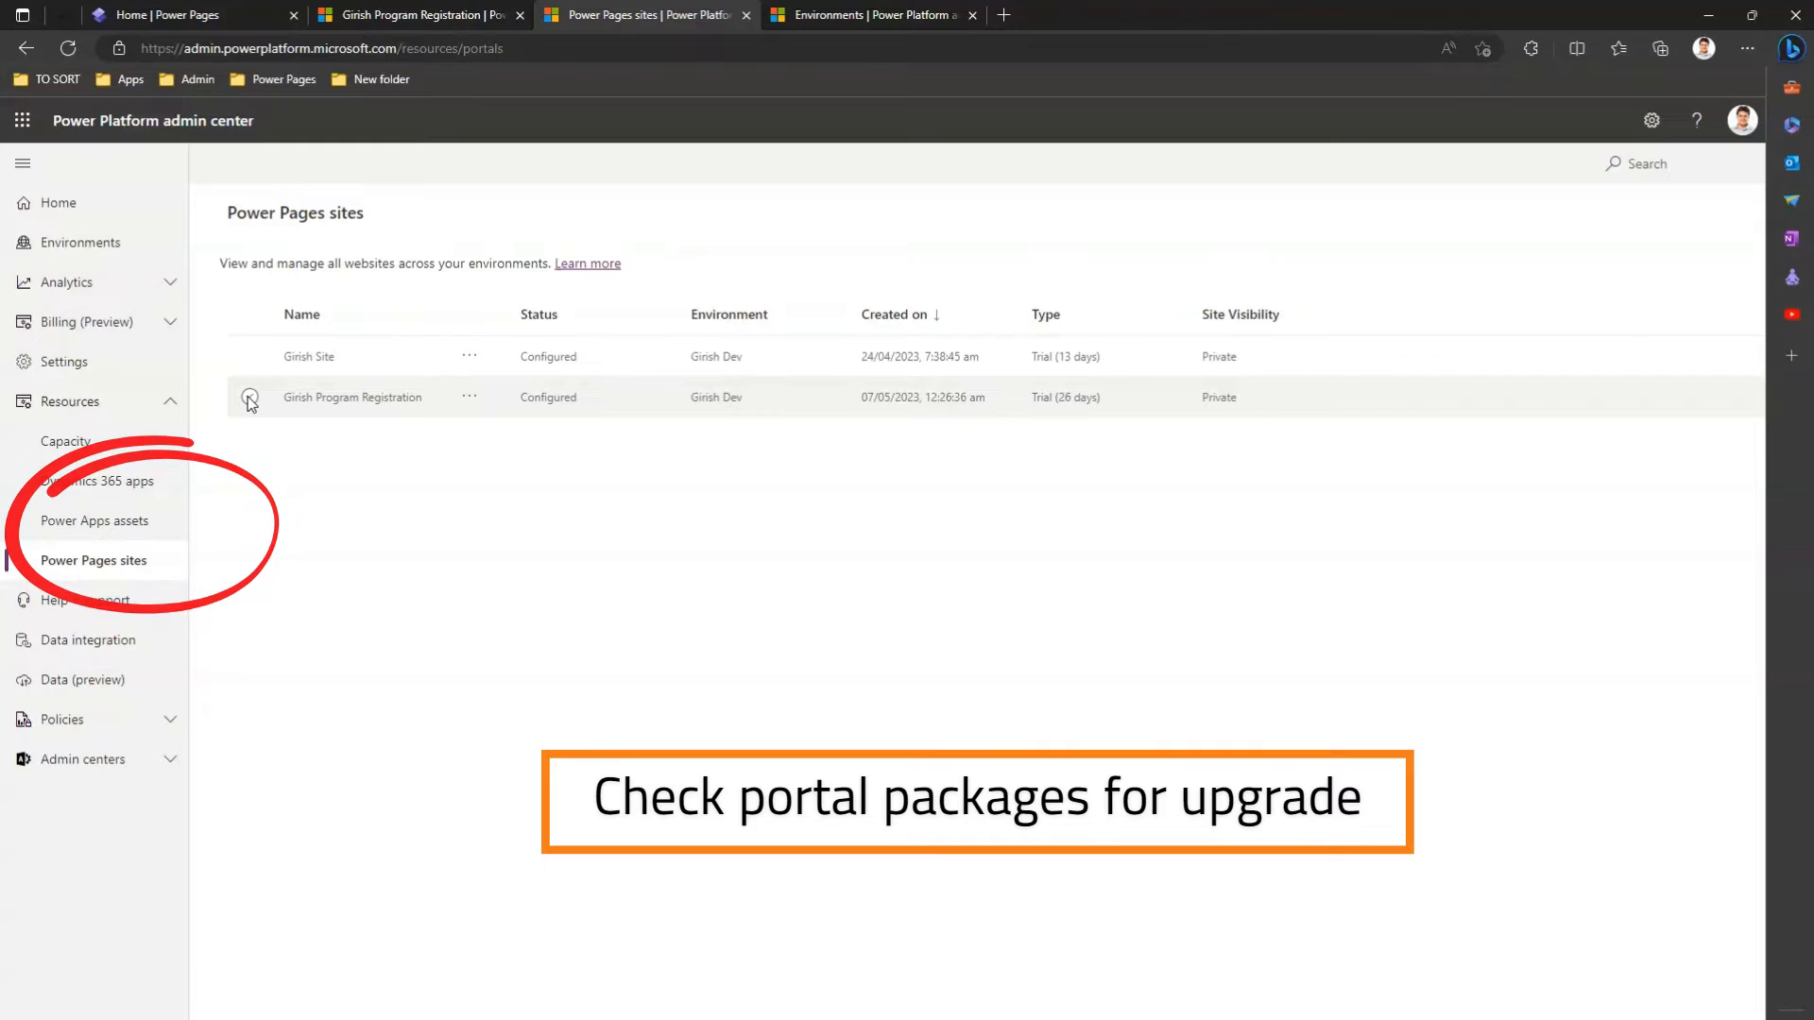
left_click(248, 397)
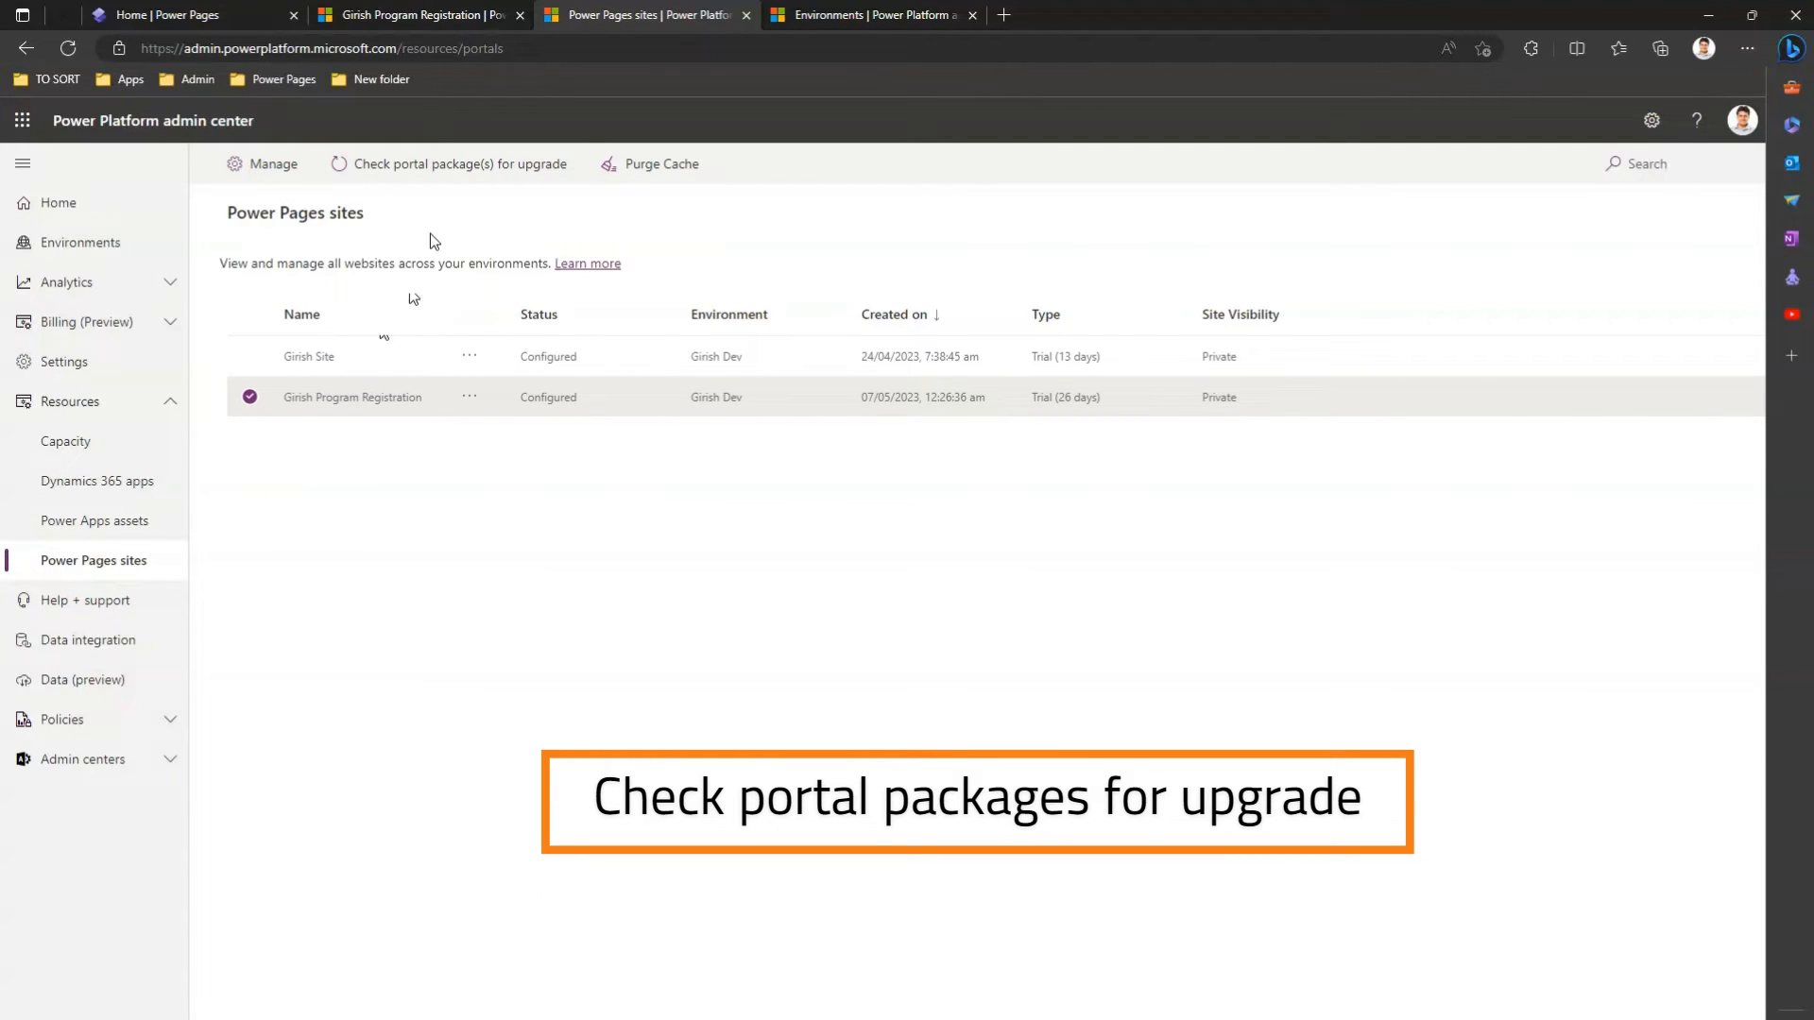
mouse_move(431, 164)
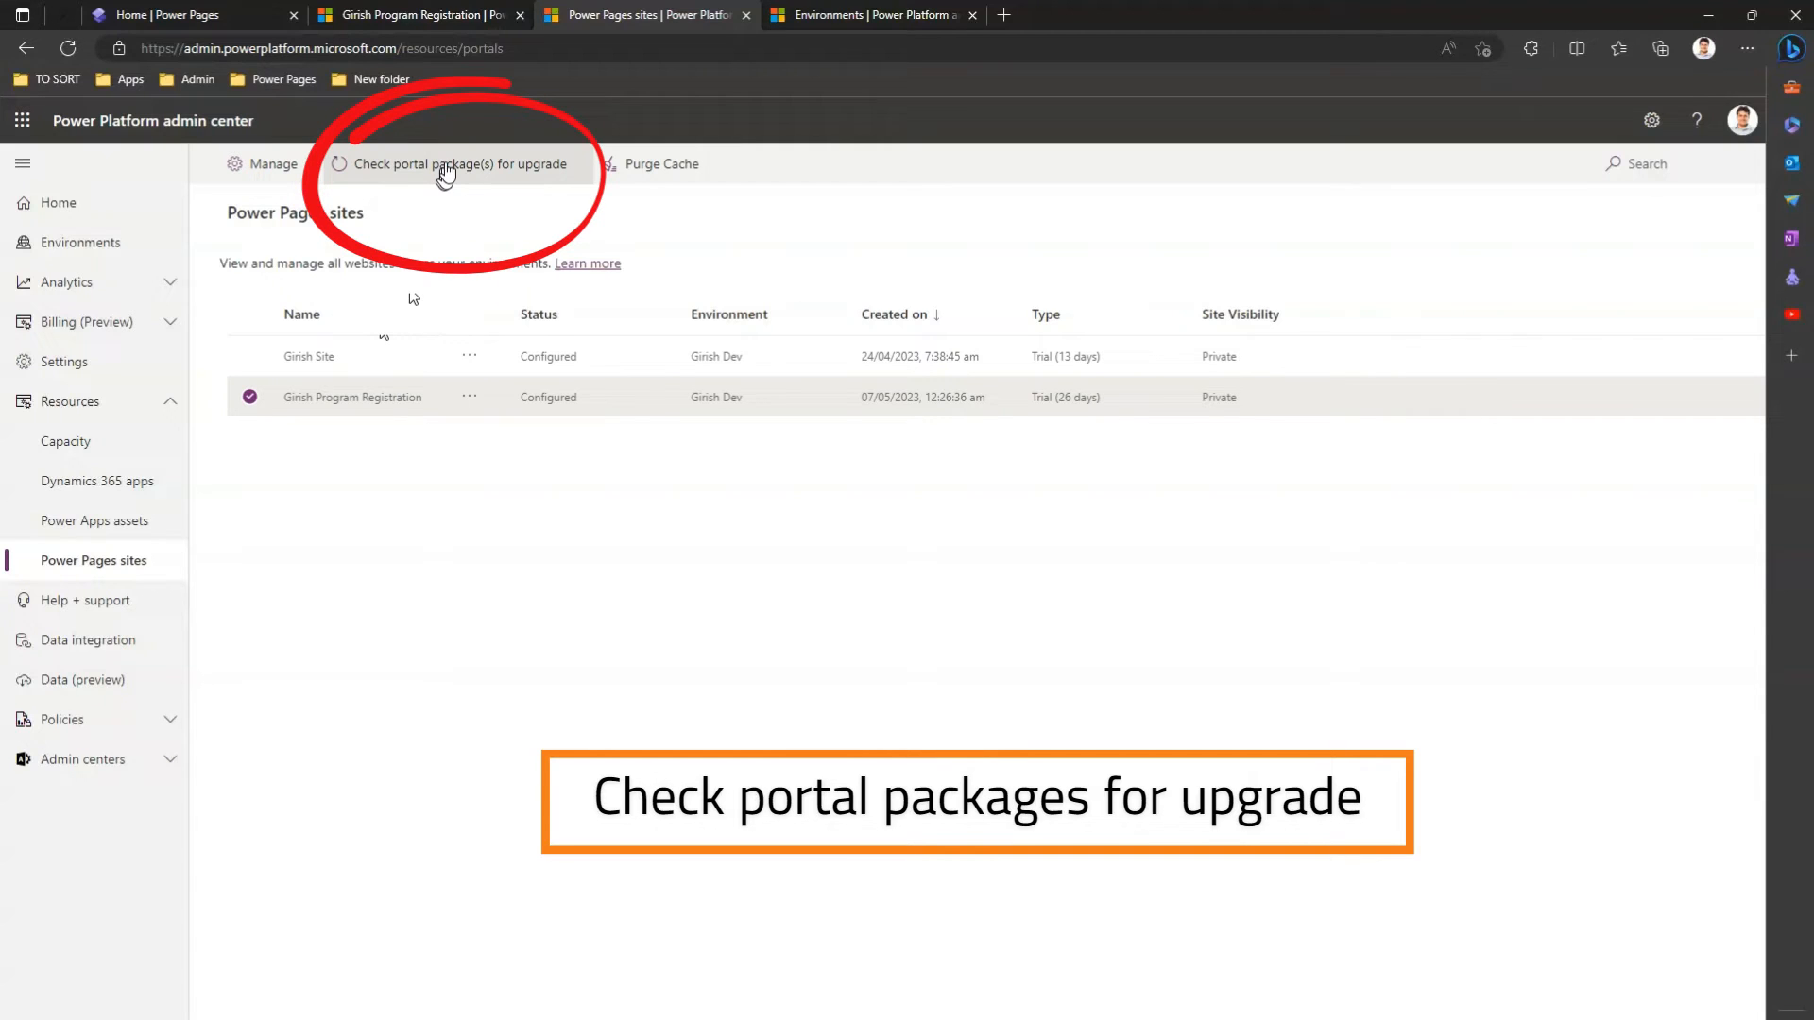
left_click(460, 163)
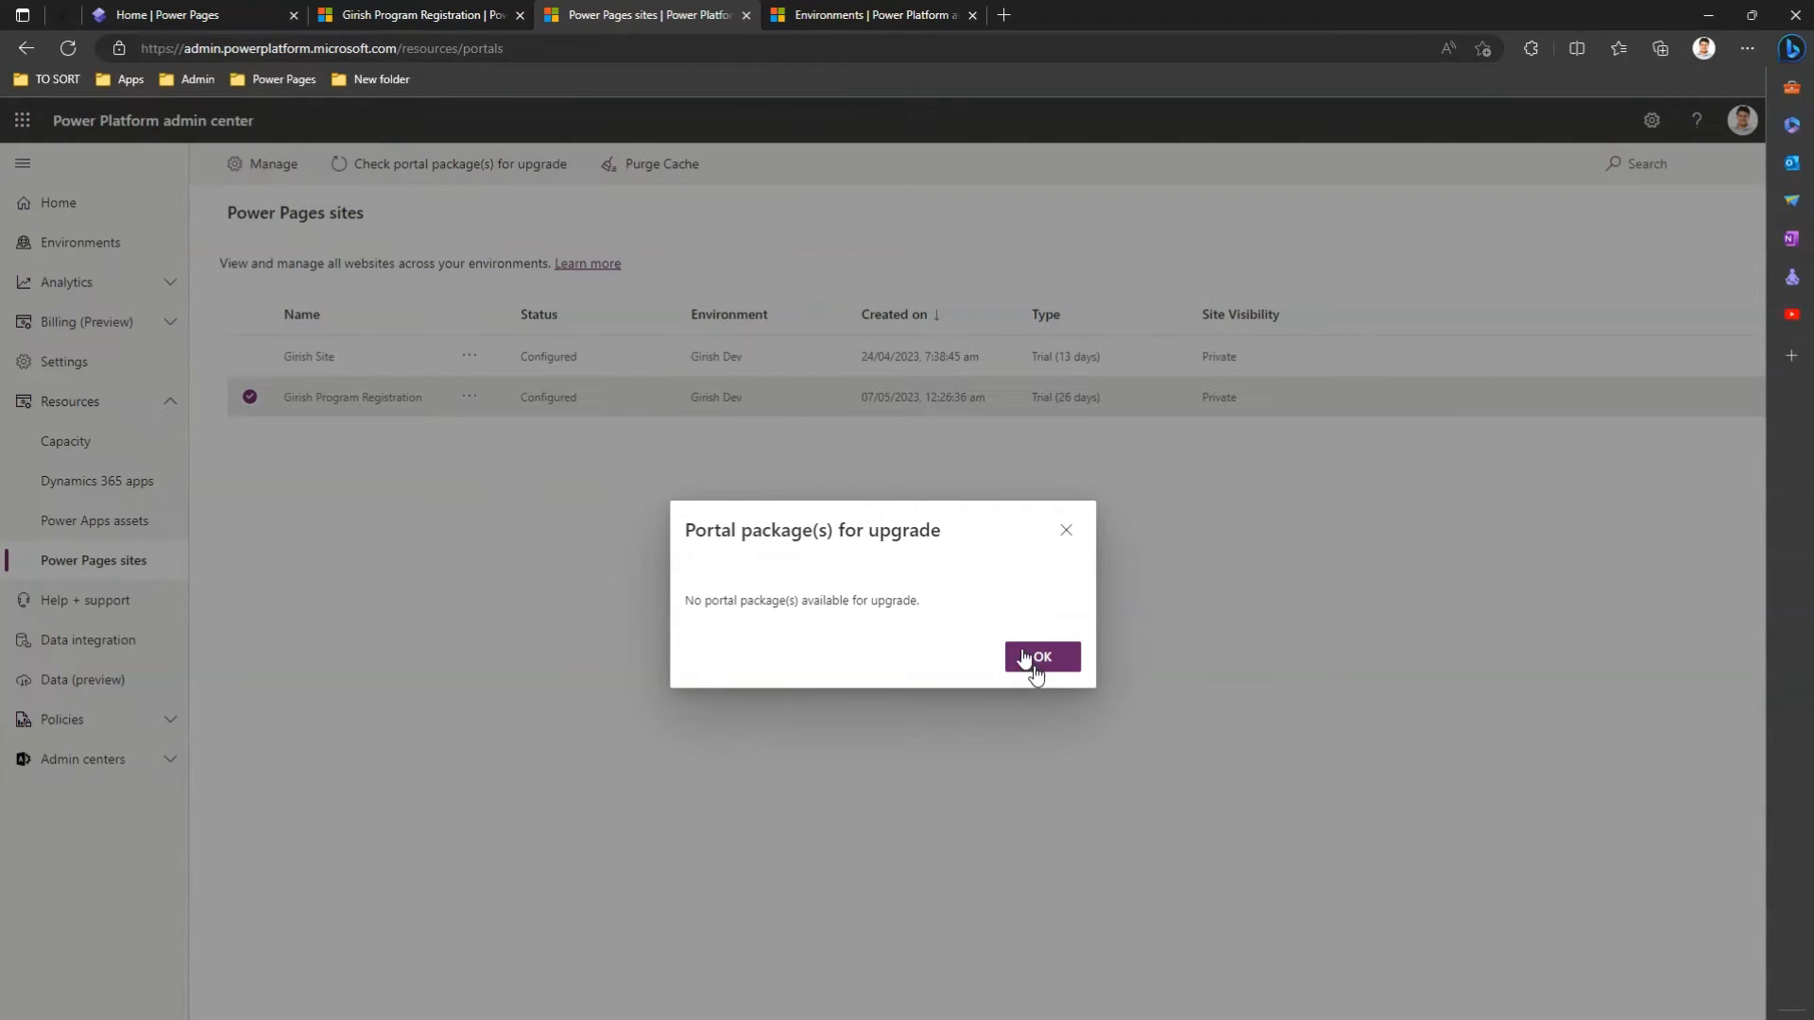
mouse_move(1232, 710)
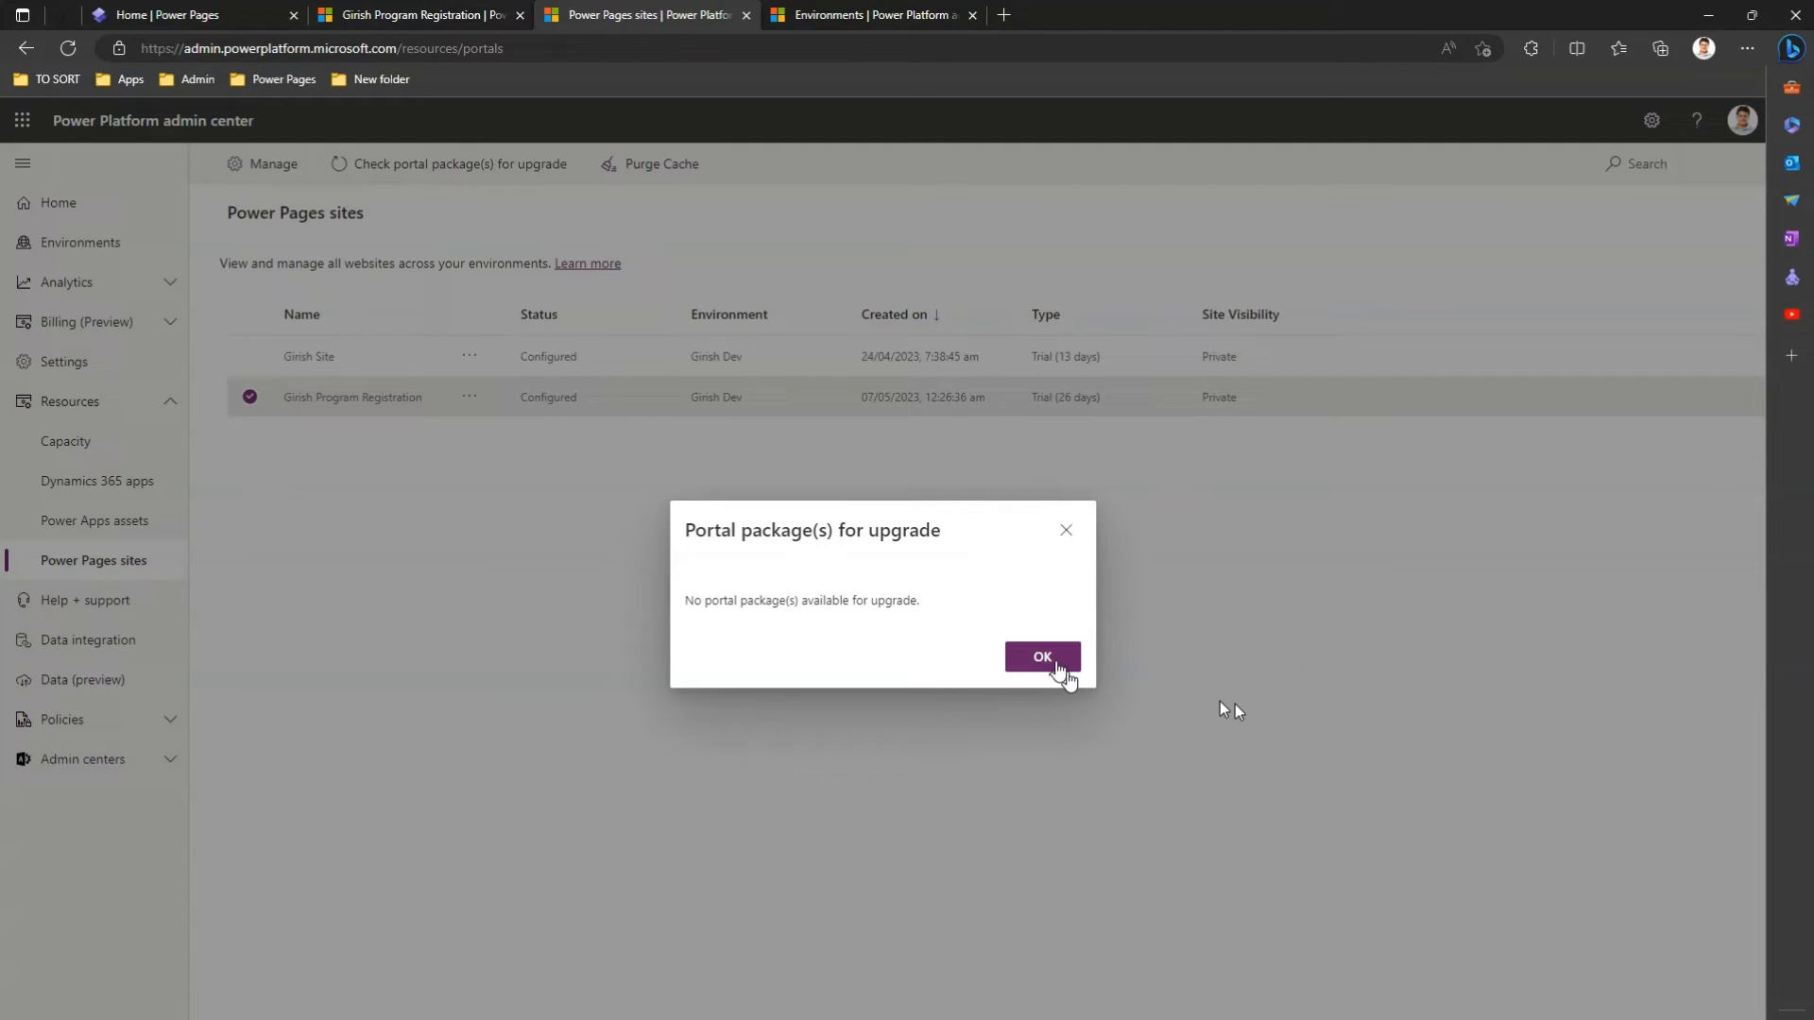
left_click(1041, 655)
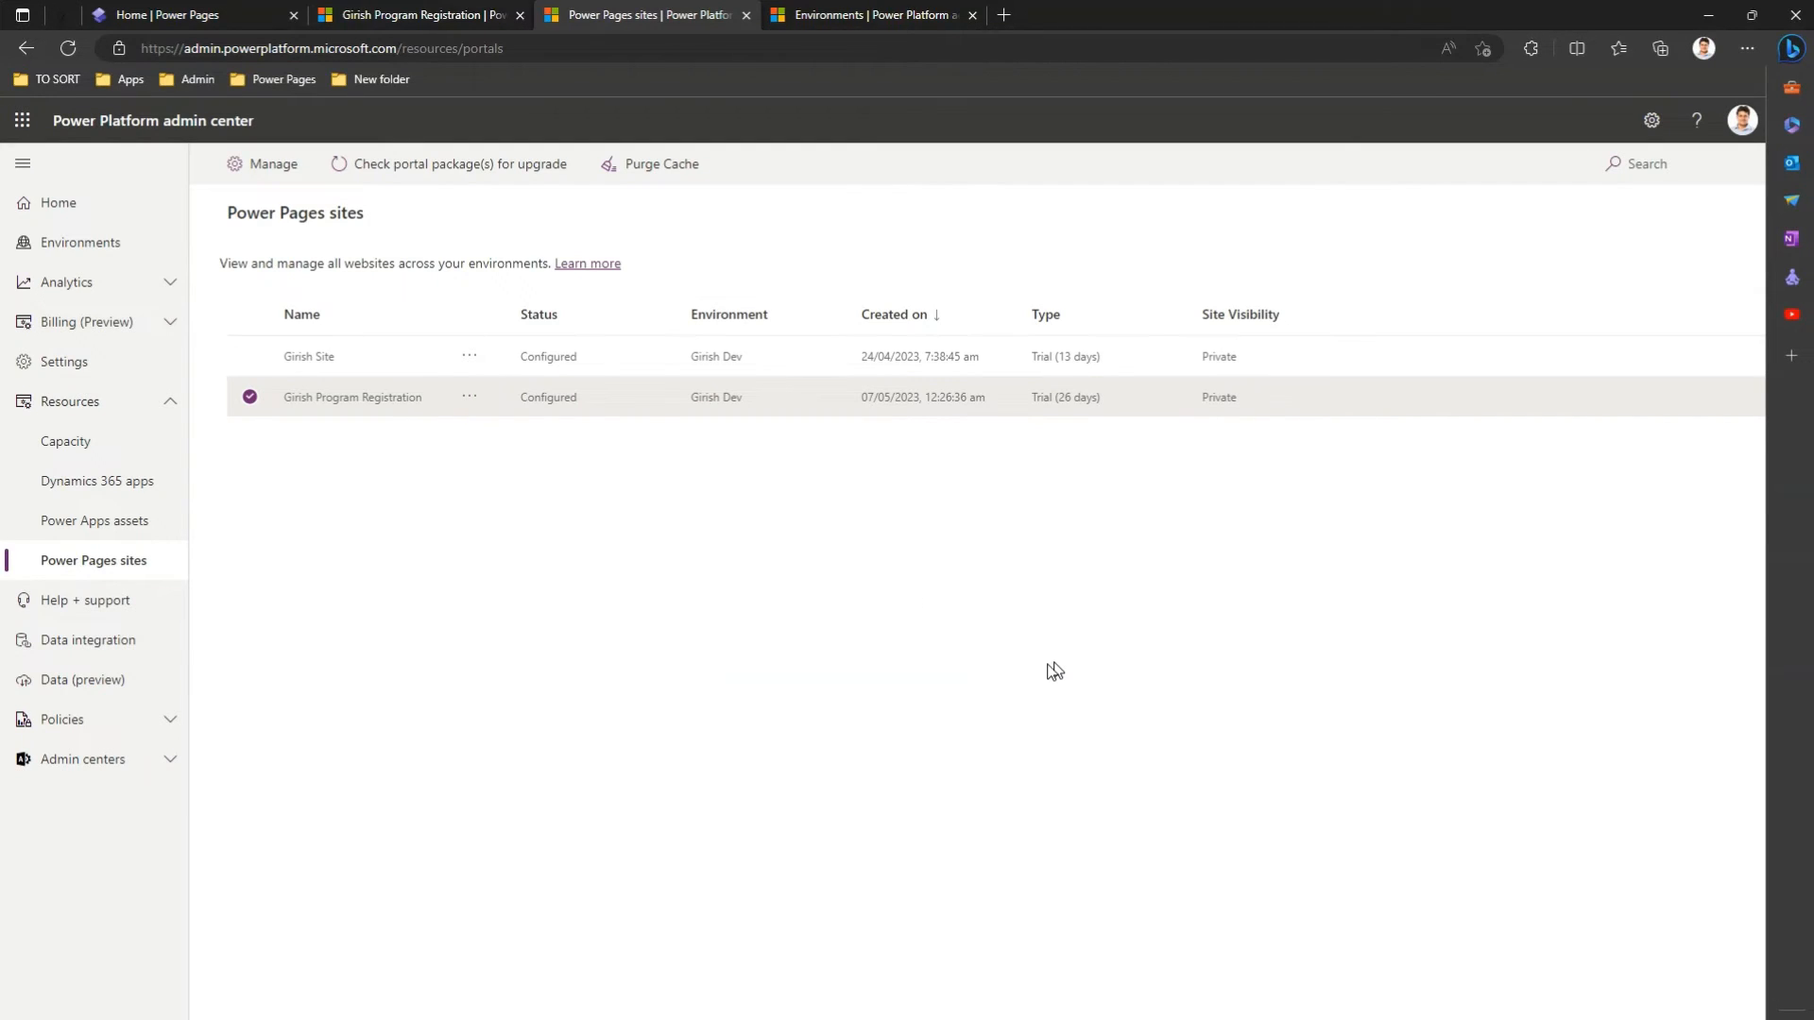
mouse_move(1044, 689)
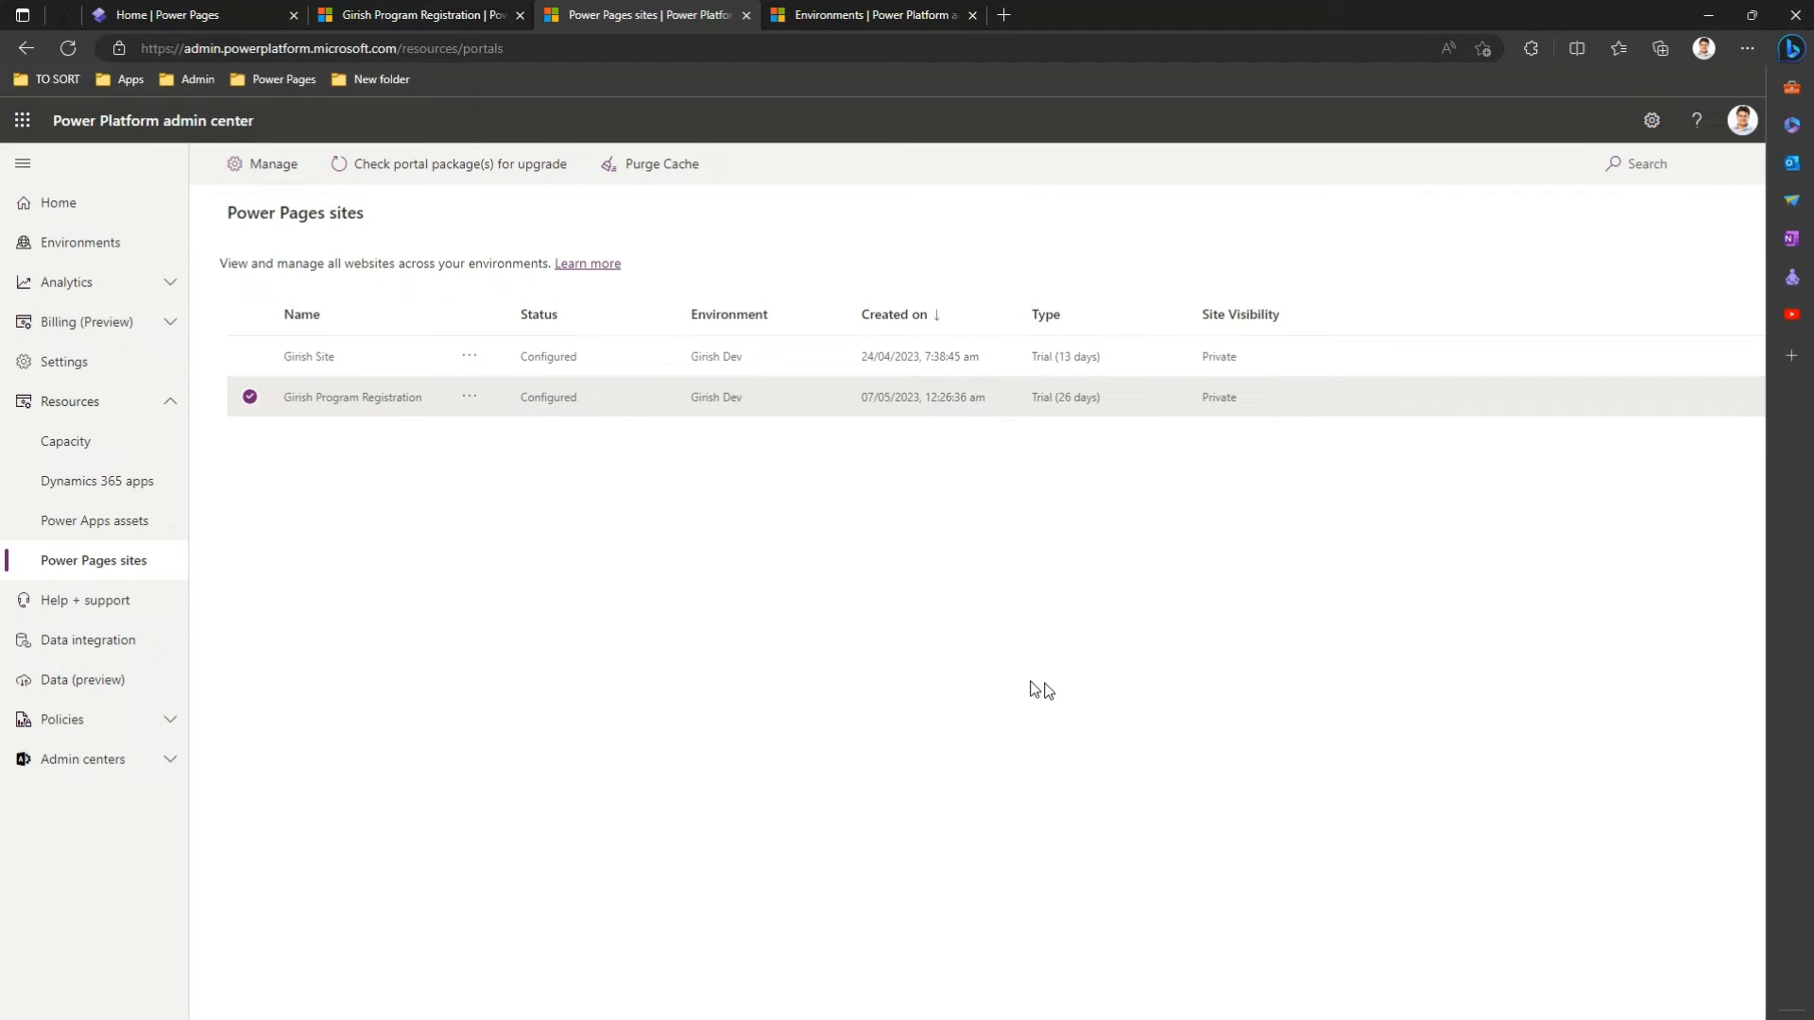
mouse_move(1042, 705)
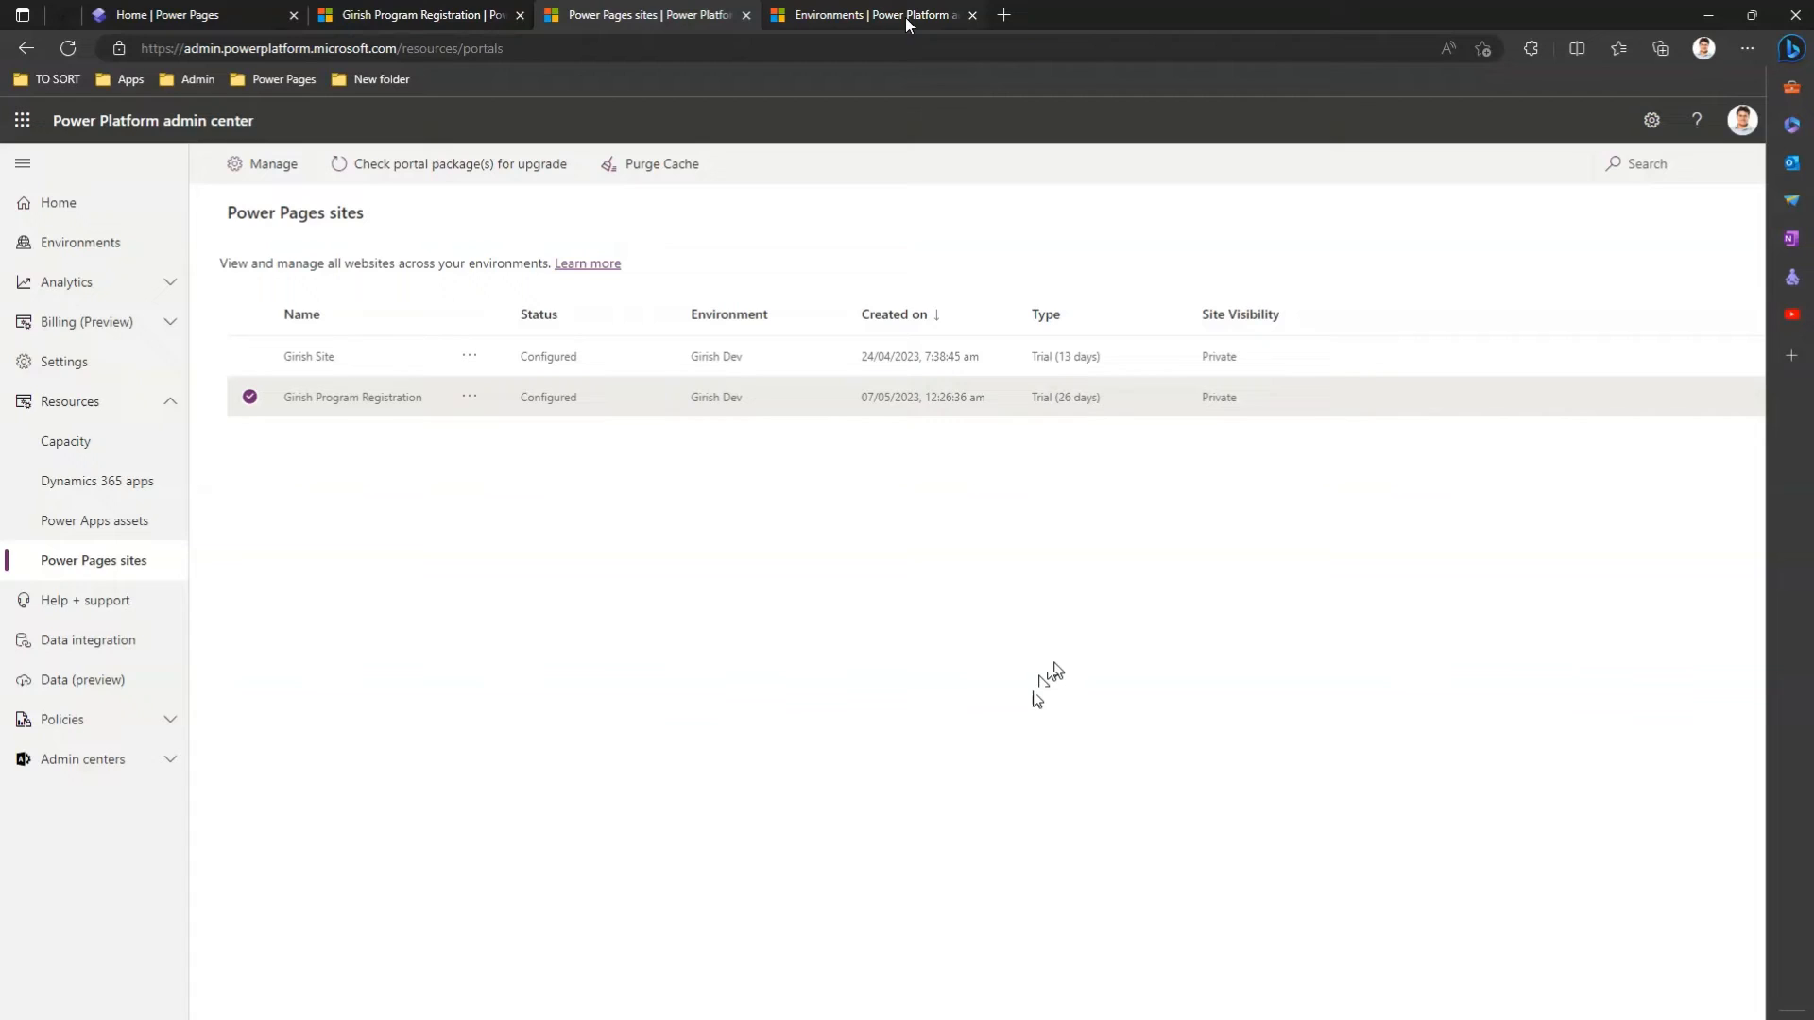
- Open the Girish Dev environment's Power Pages sites and select the program registration site
left_click(81, 242)
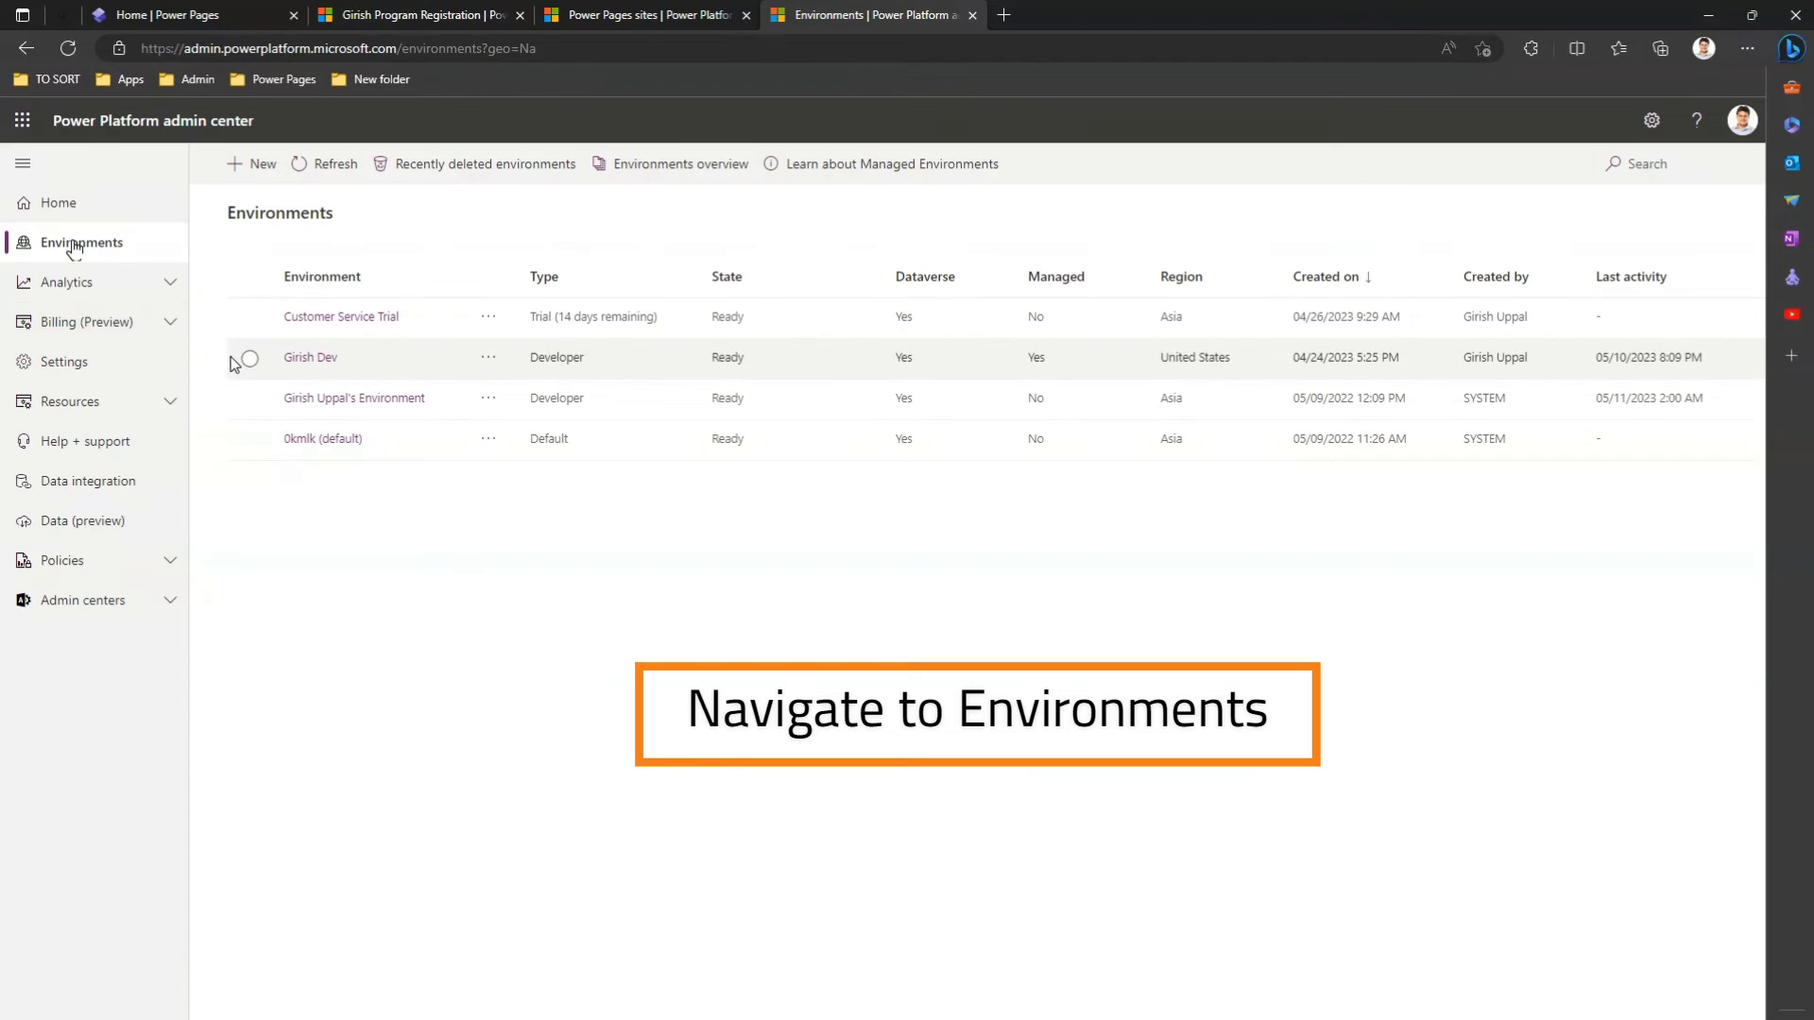
left_click(247, 357)
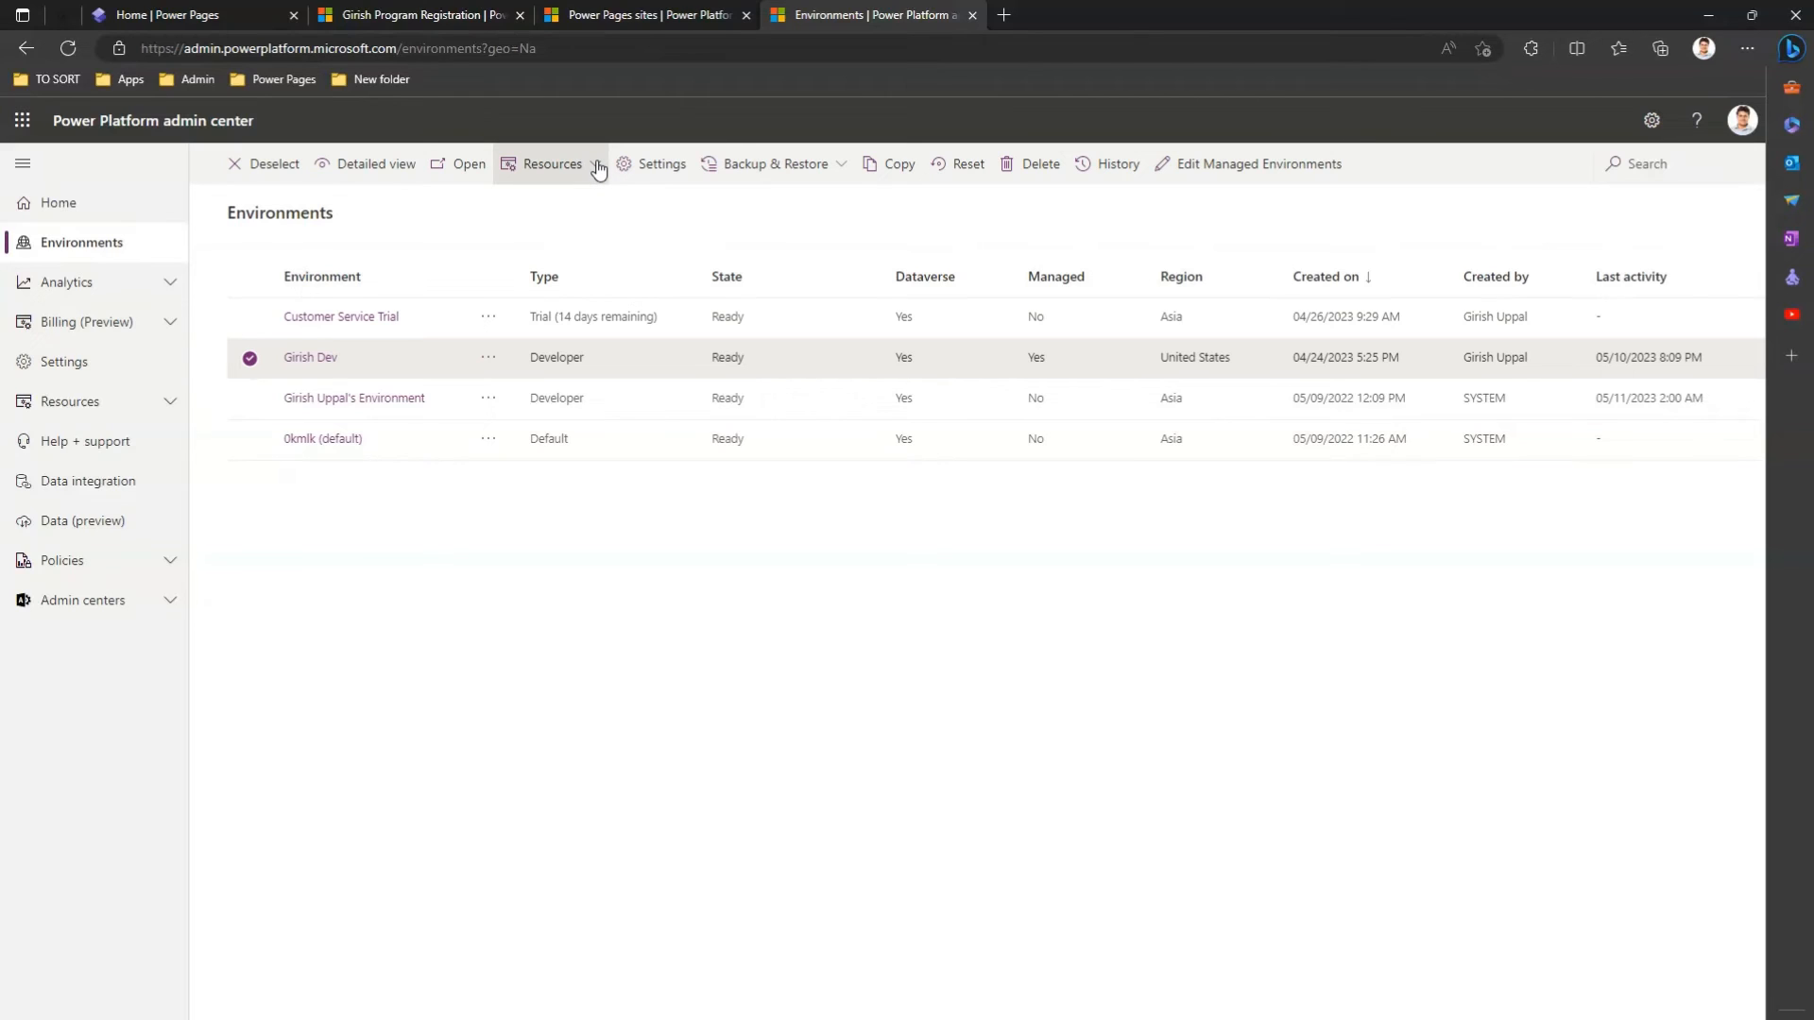
left_click(553, 164)
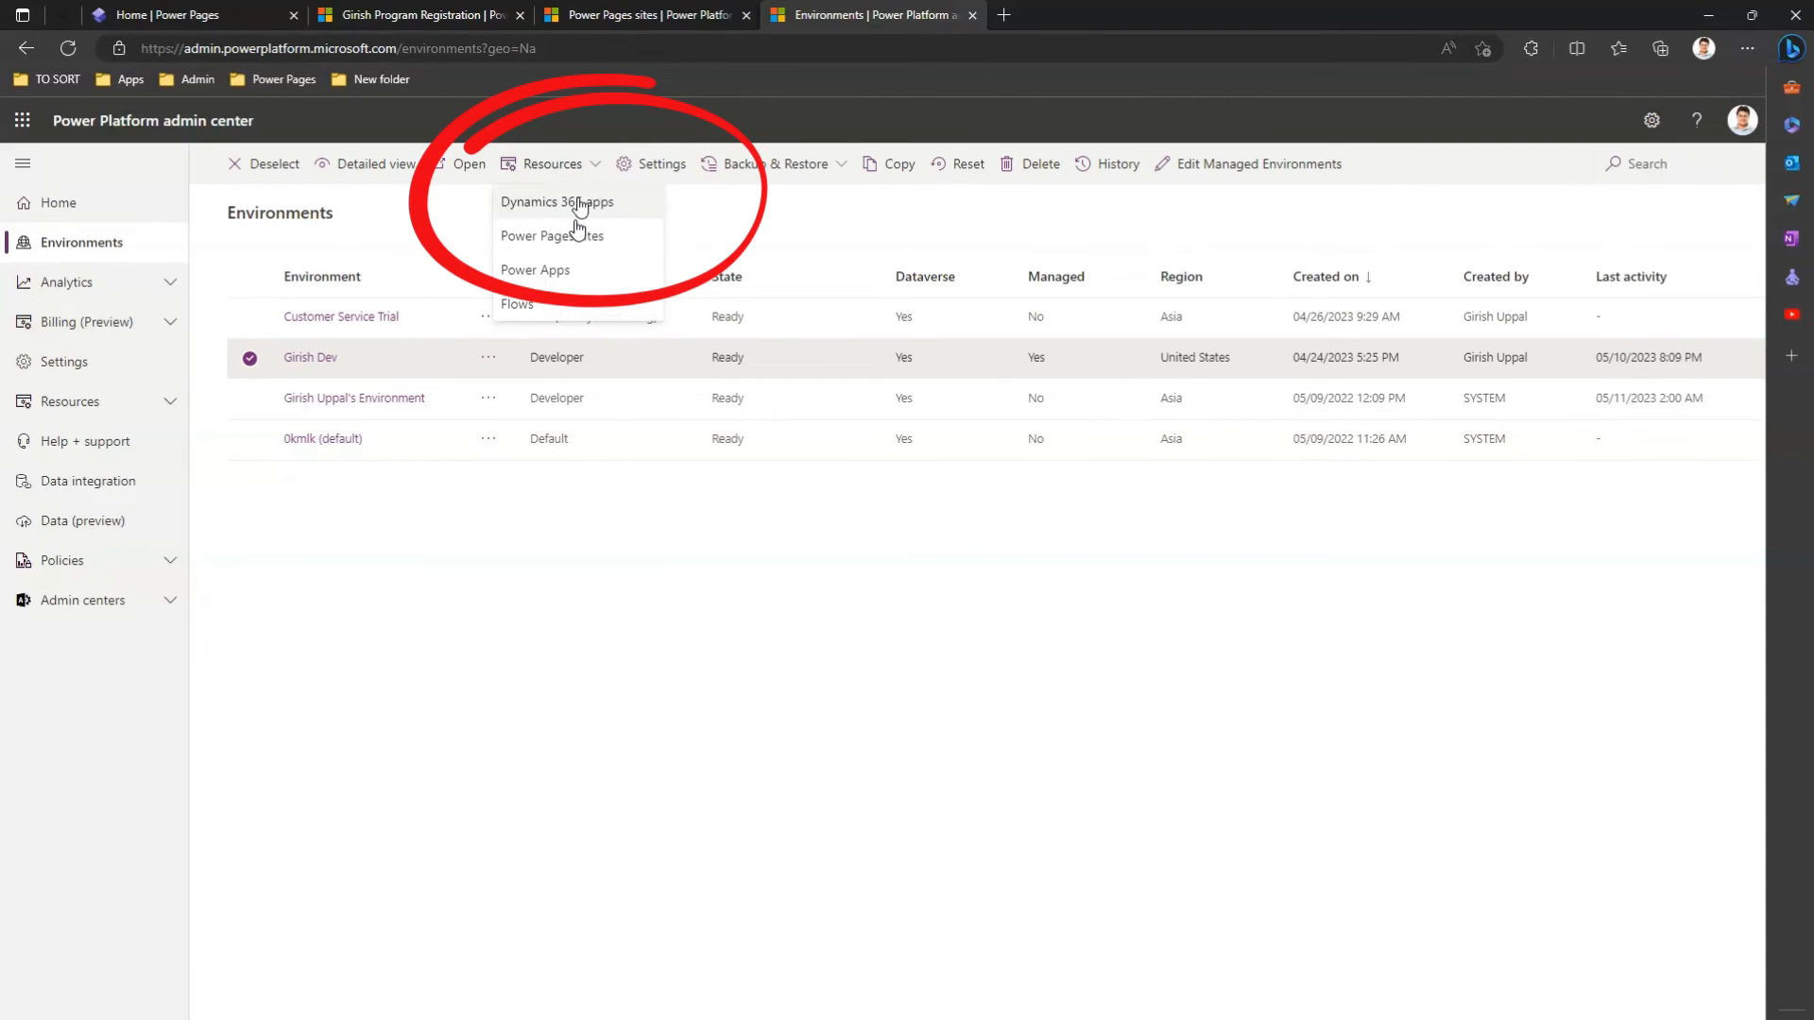
left_click(552, 235)
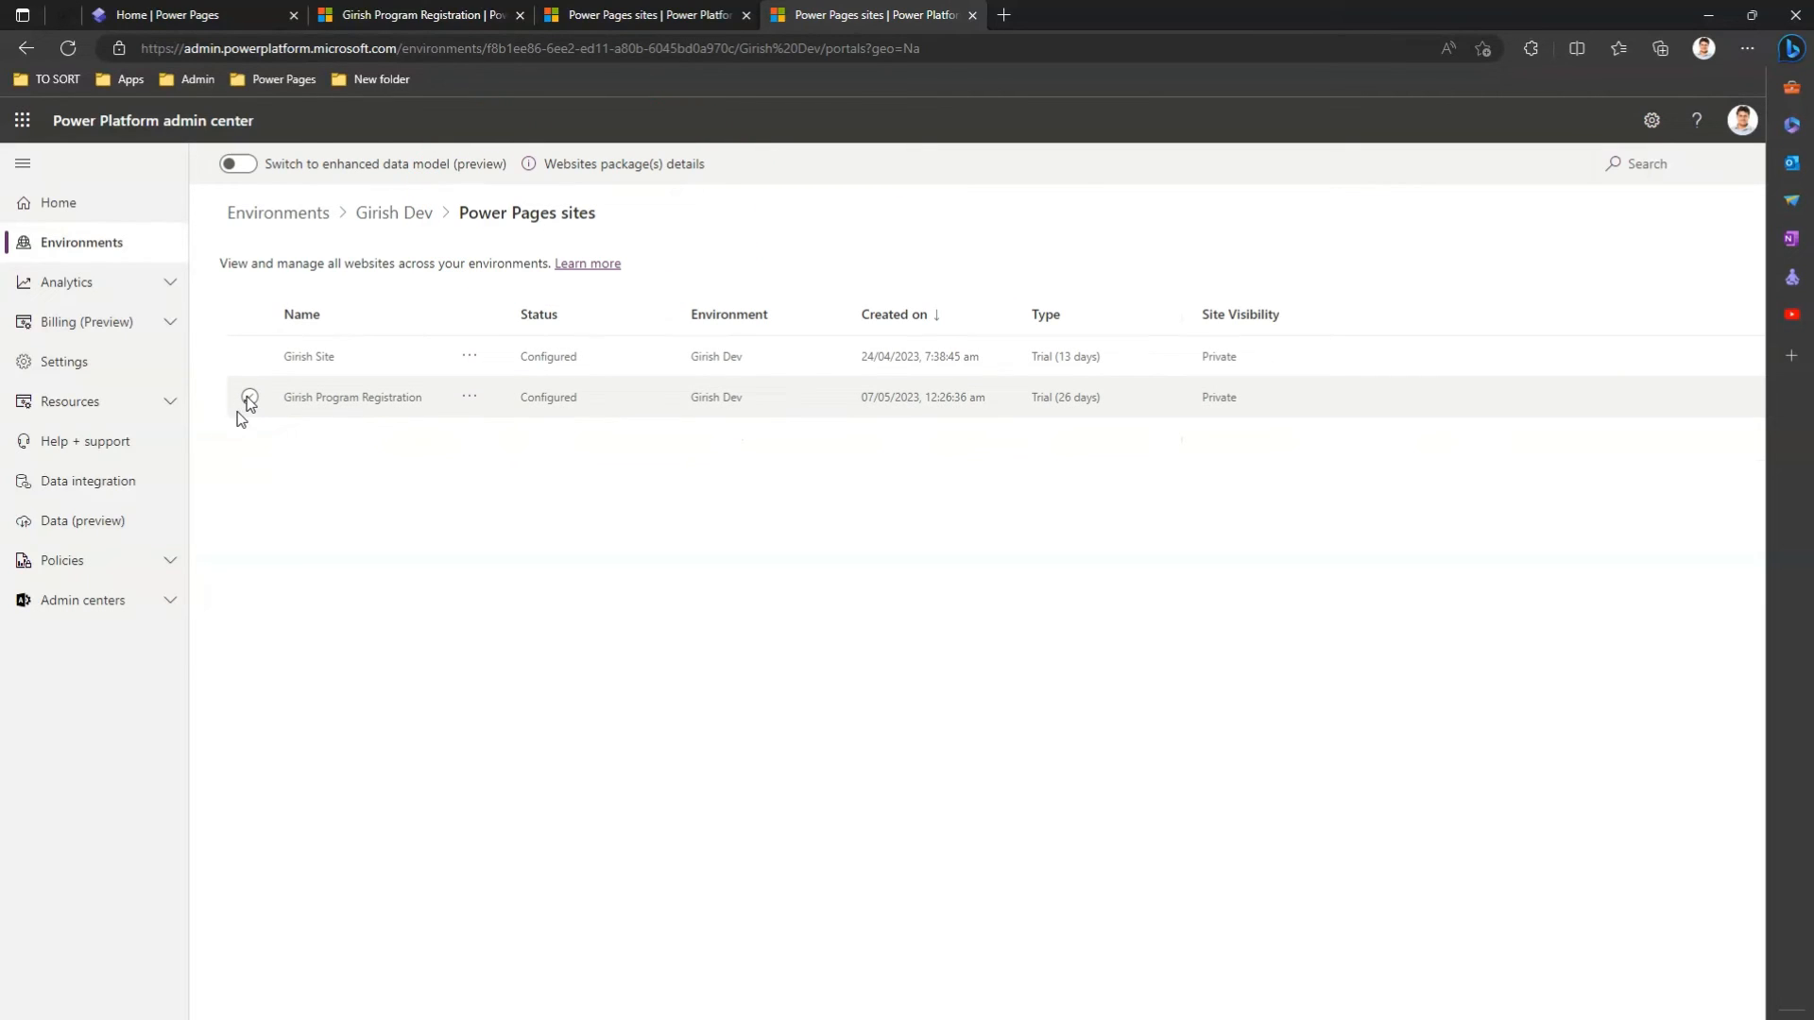
left_click(249, 397)
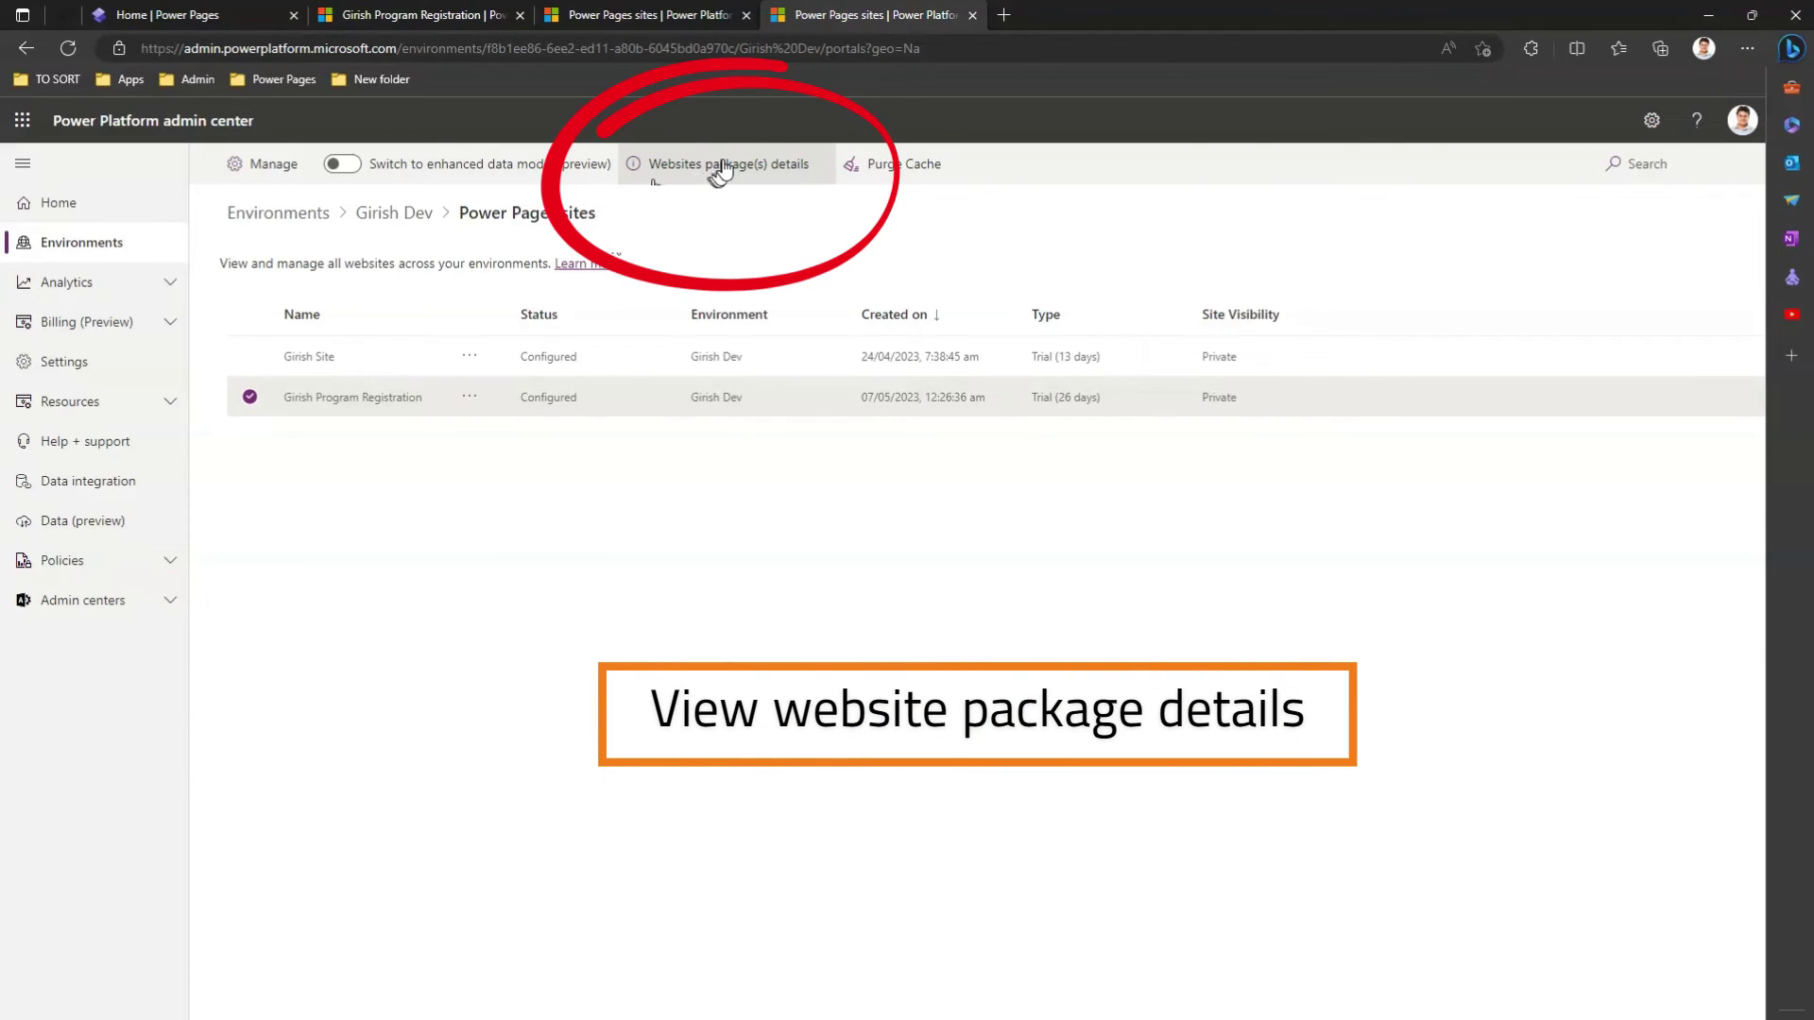
left_click(728, 163)
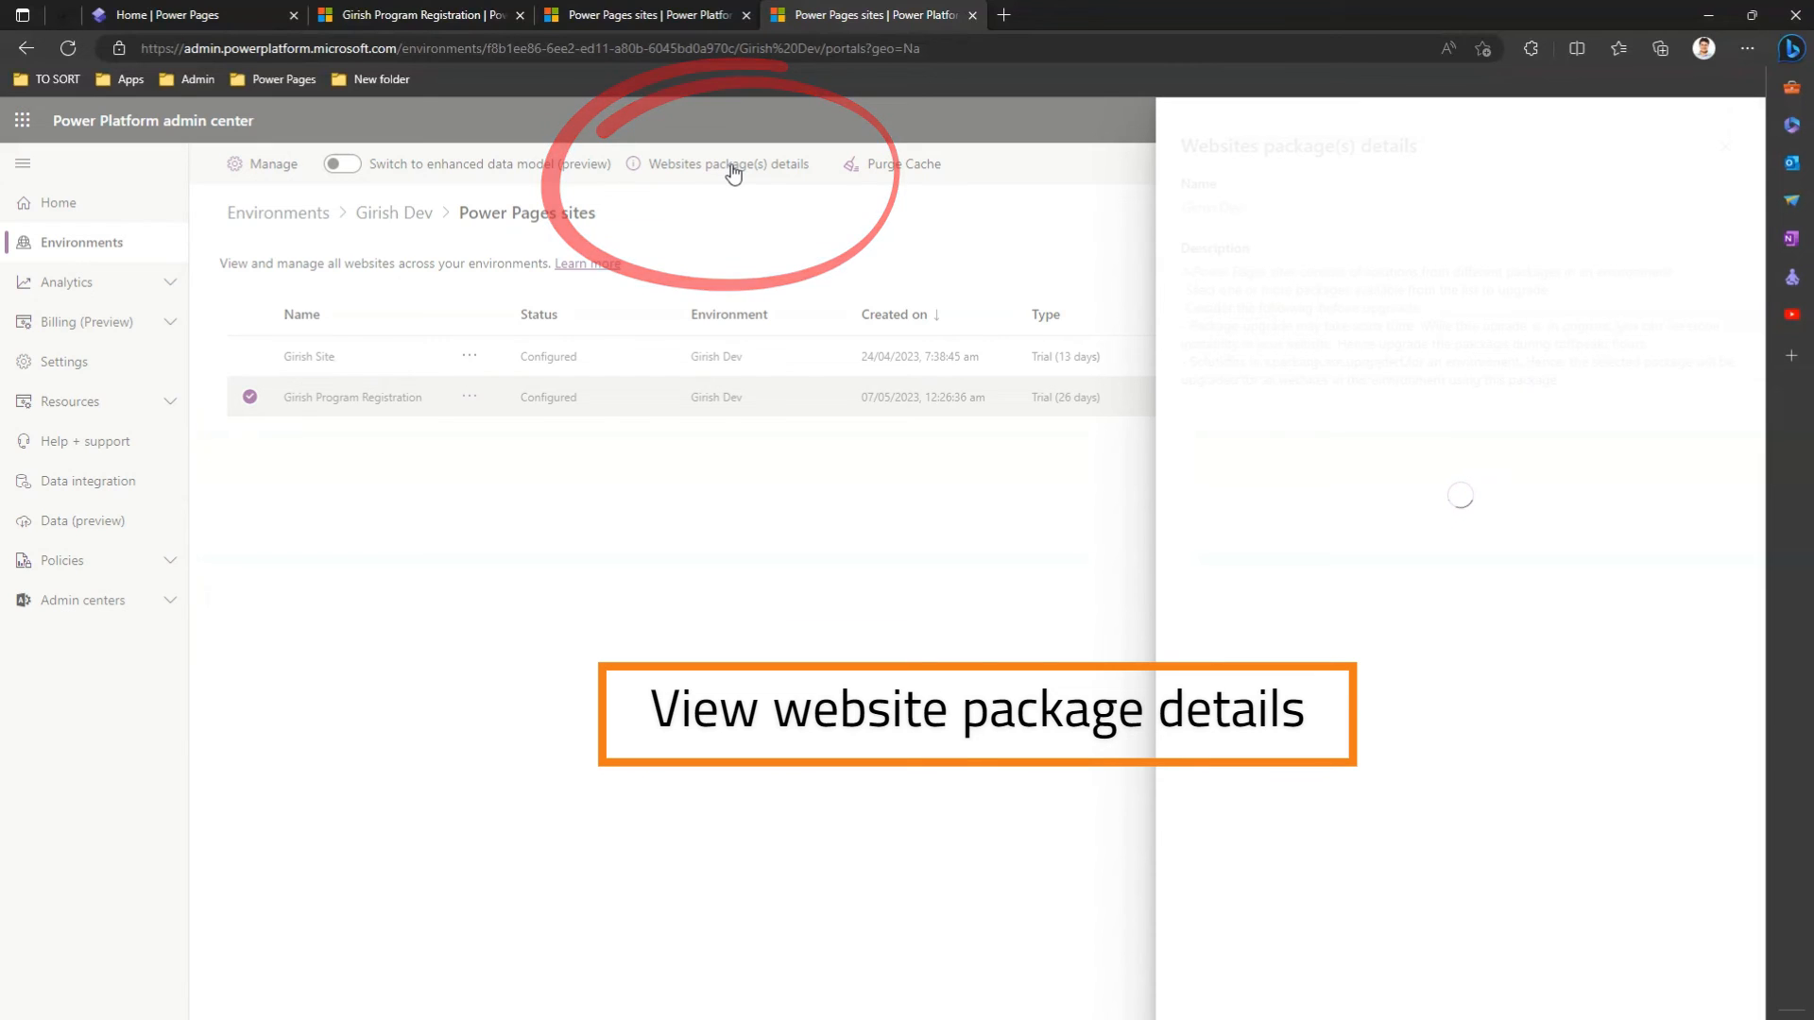
left_click(727, 163)
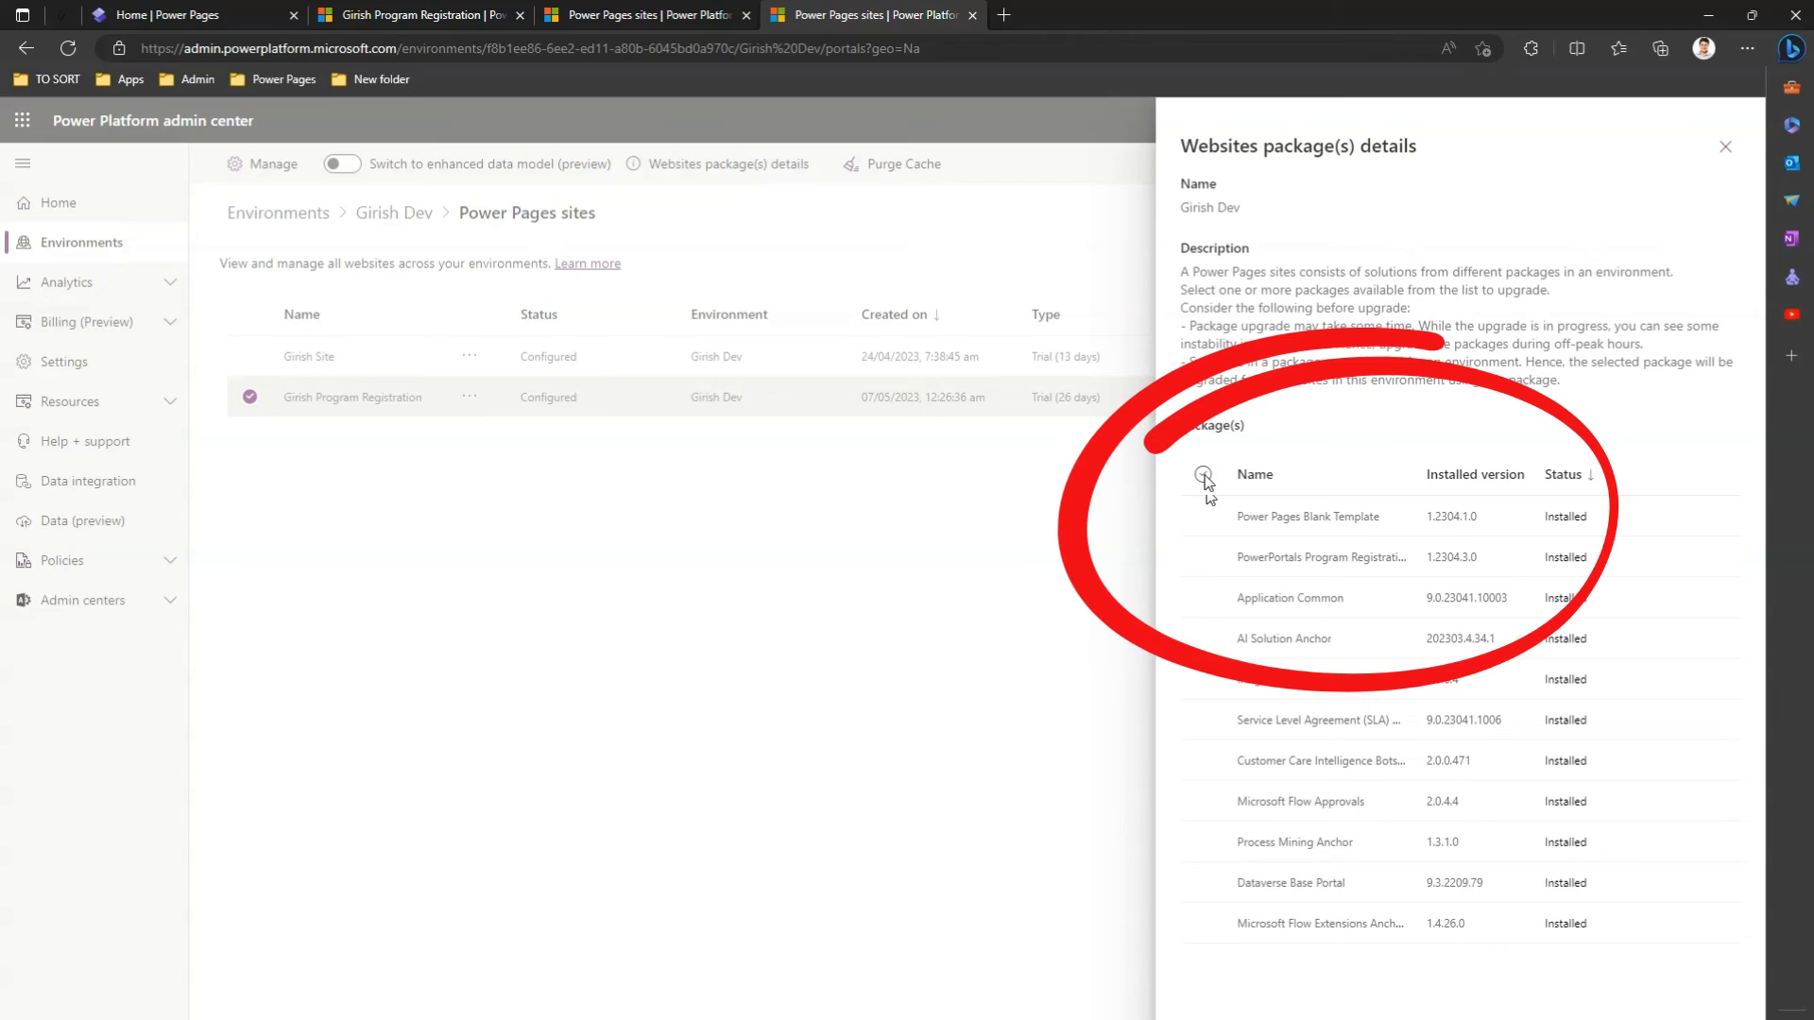
mouse_move(1678, 550)
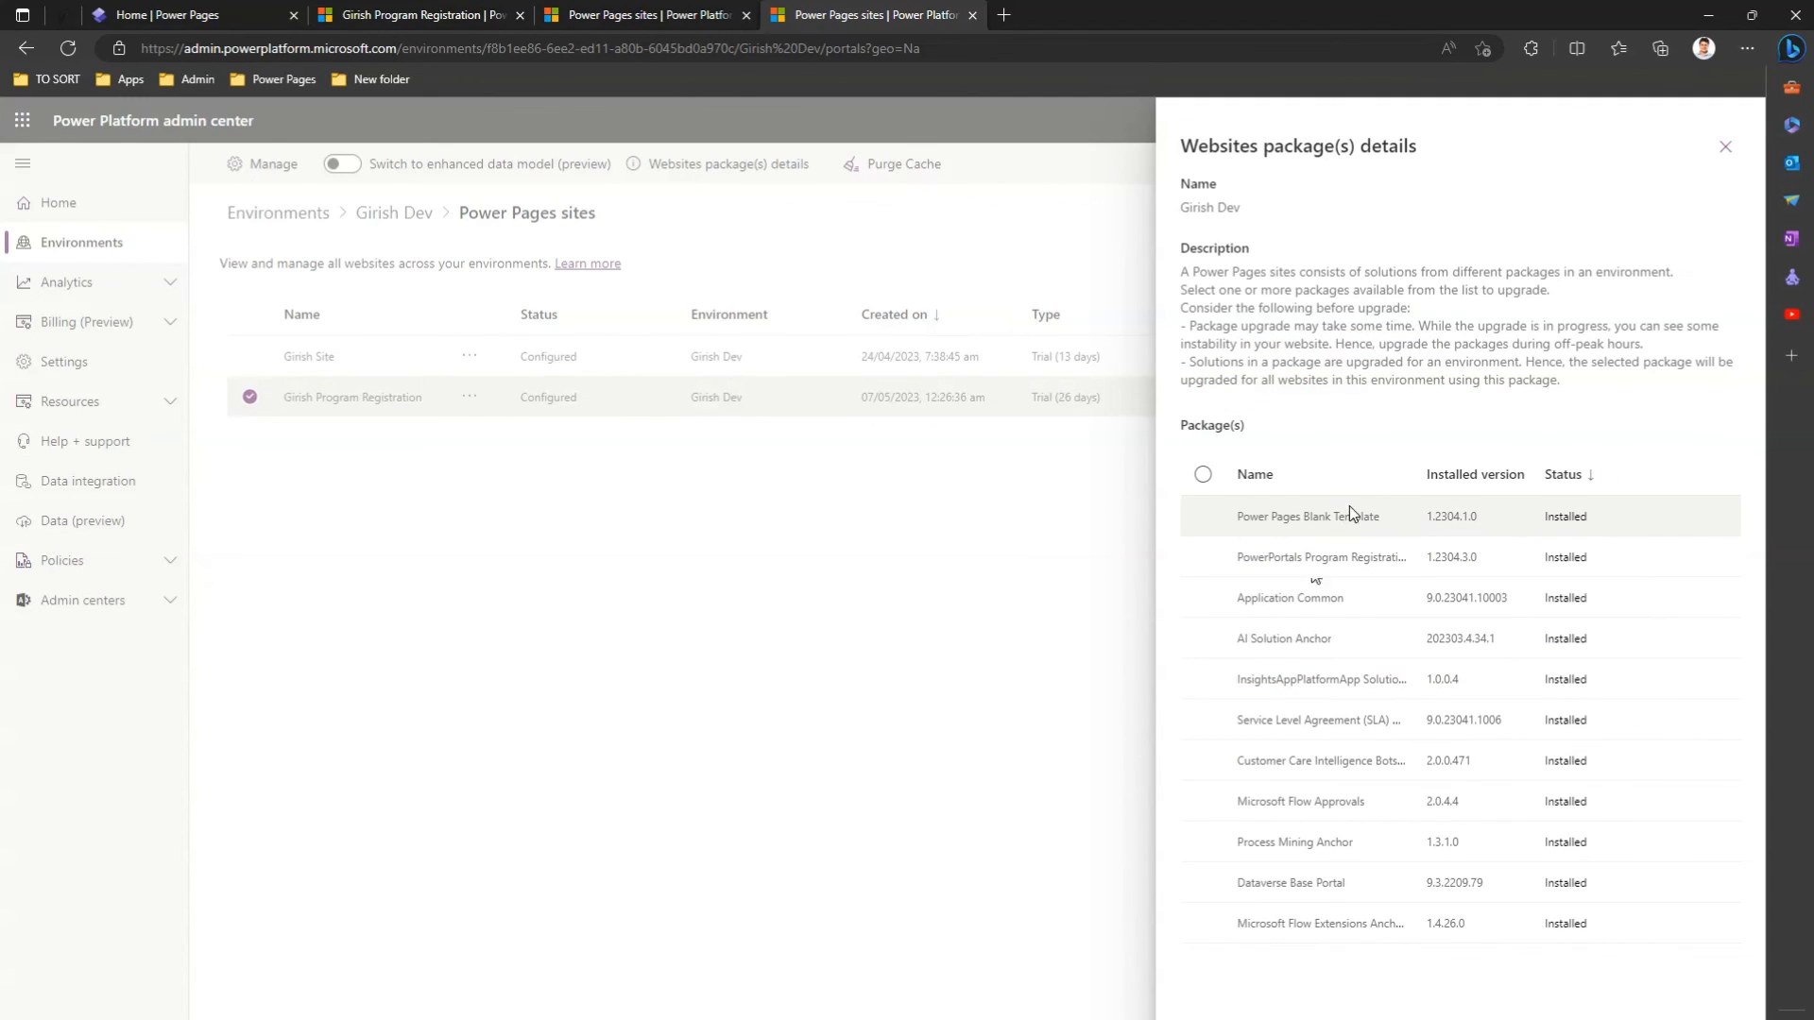
mouse_move(1612, 486)
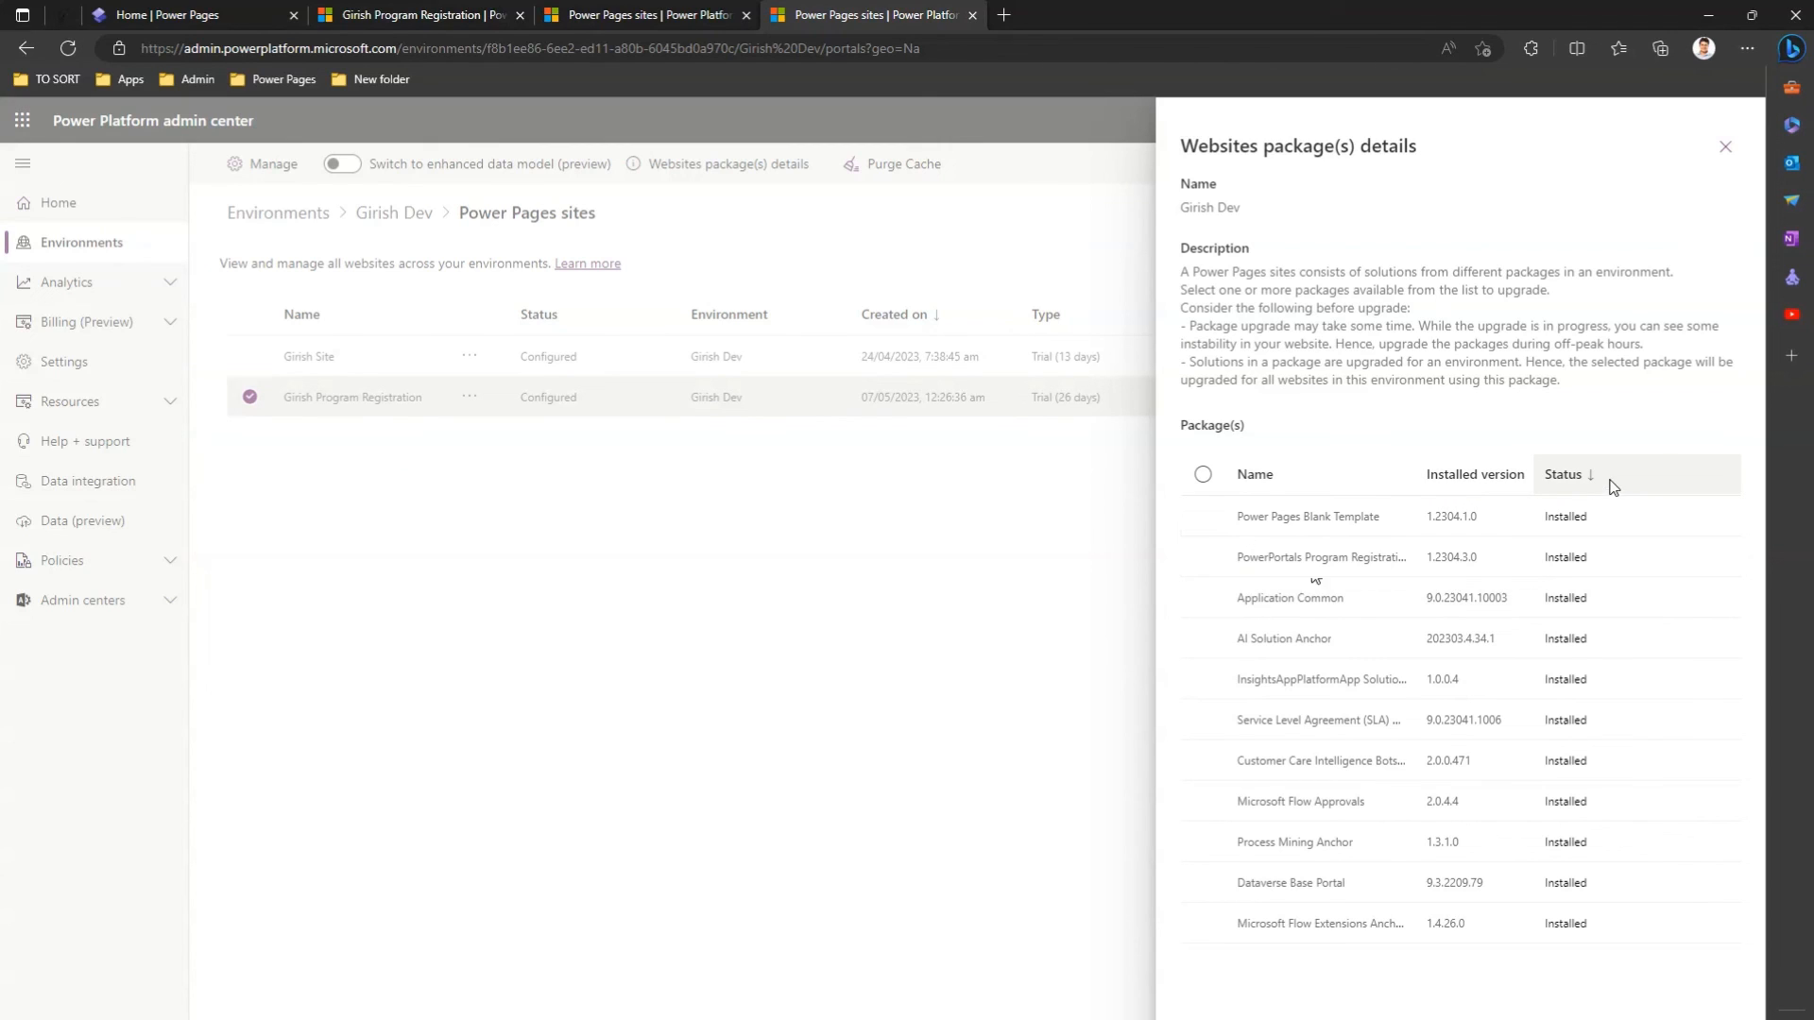
mouse_move(1604, 420)
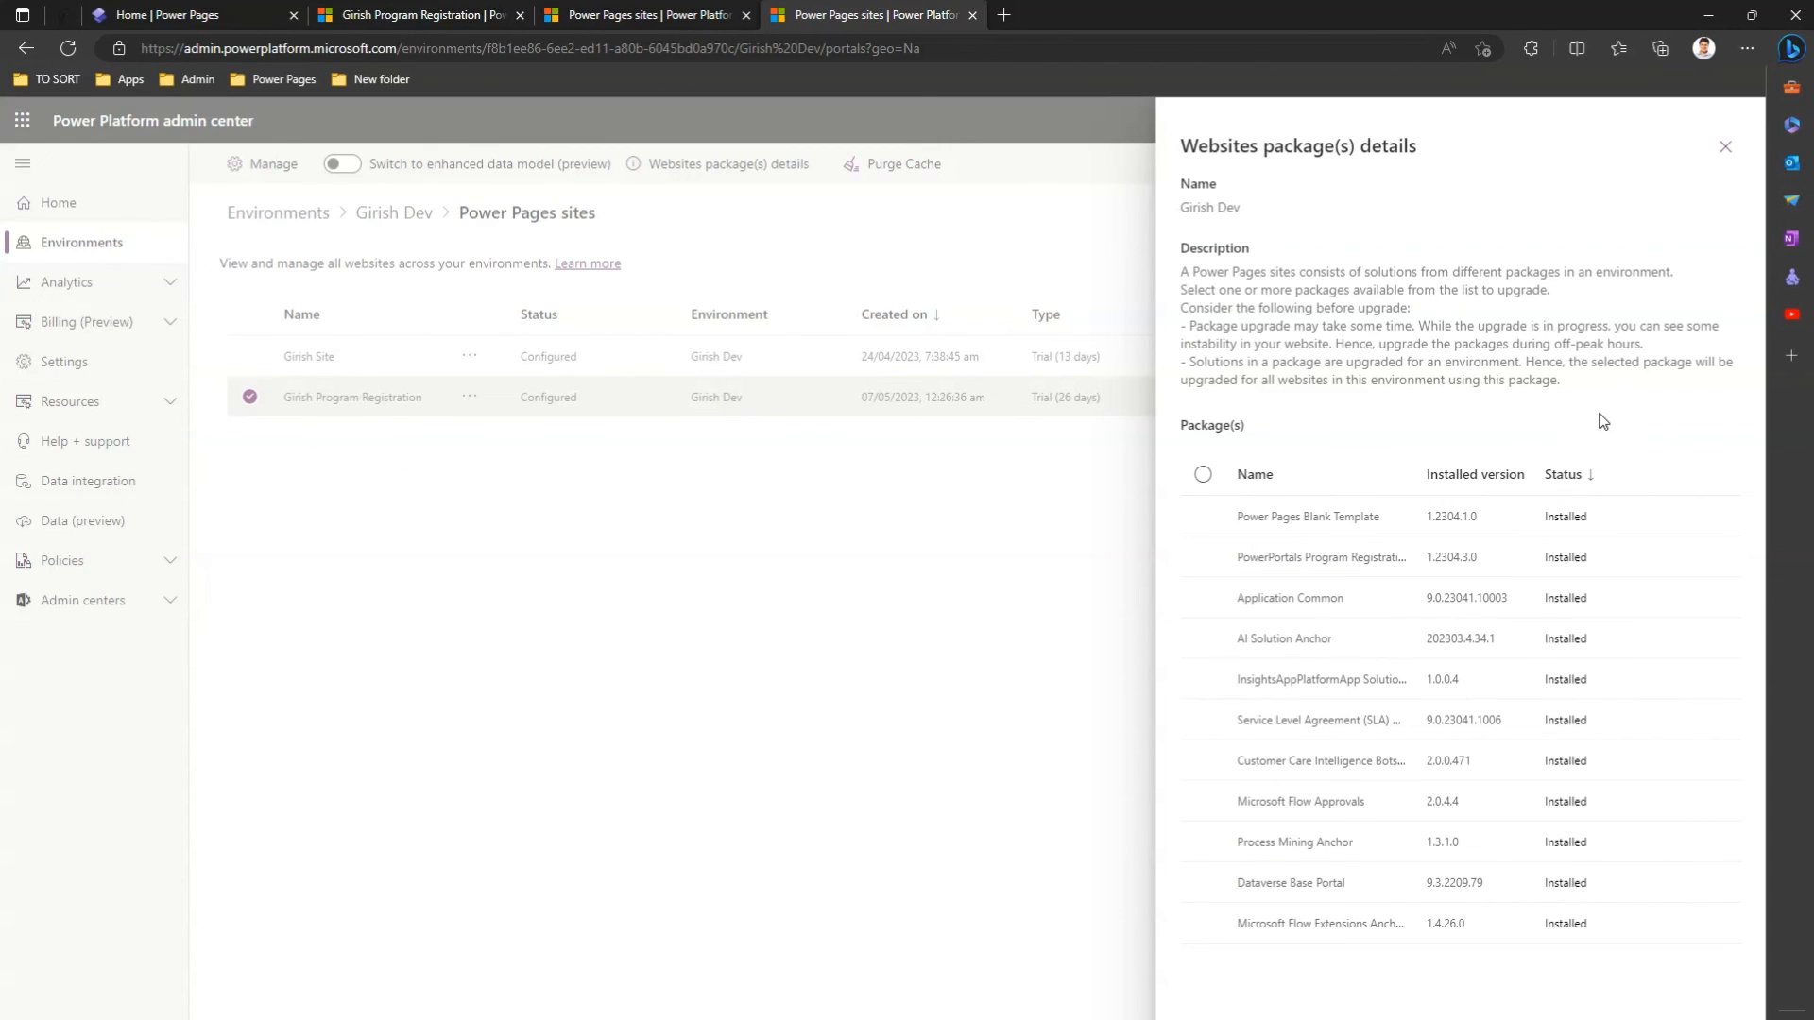
mouse_move(1538, 426)
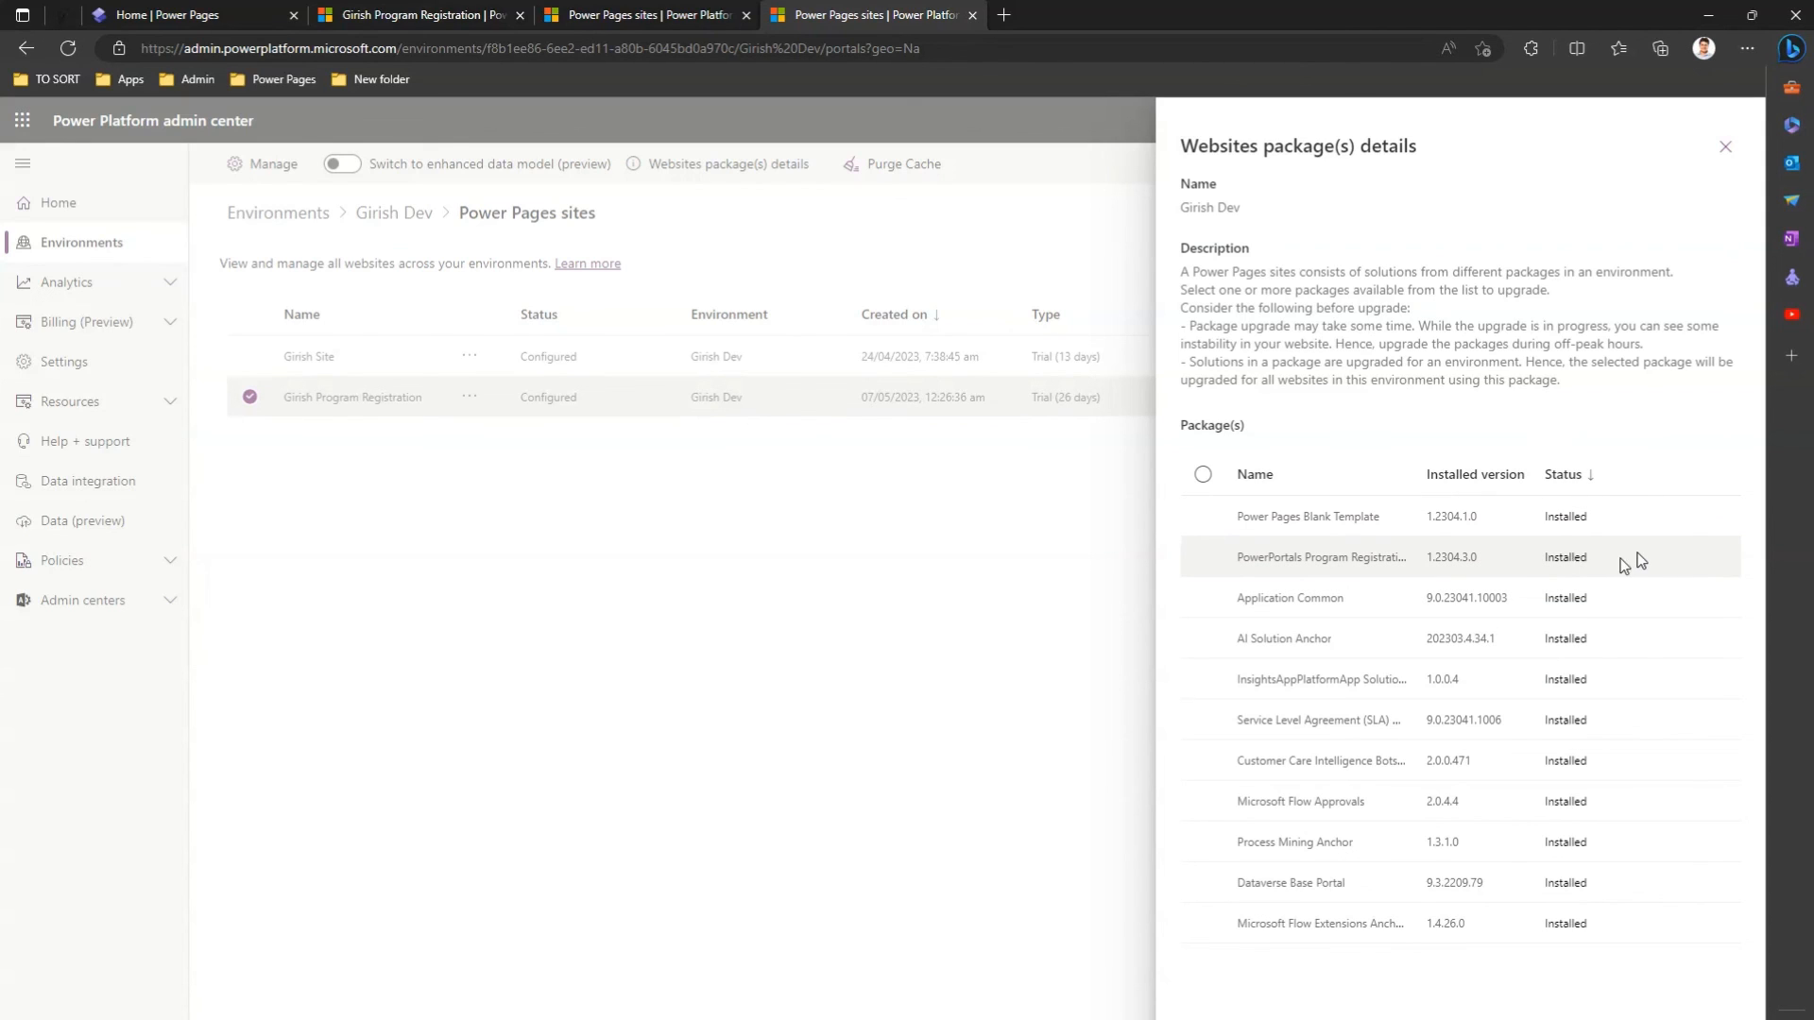
mouse_move(1622, 566)
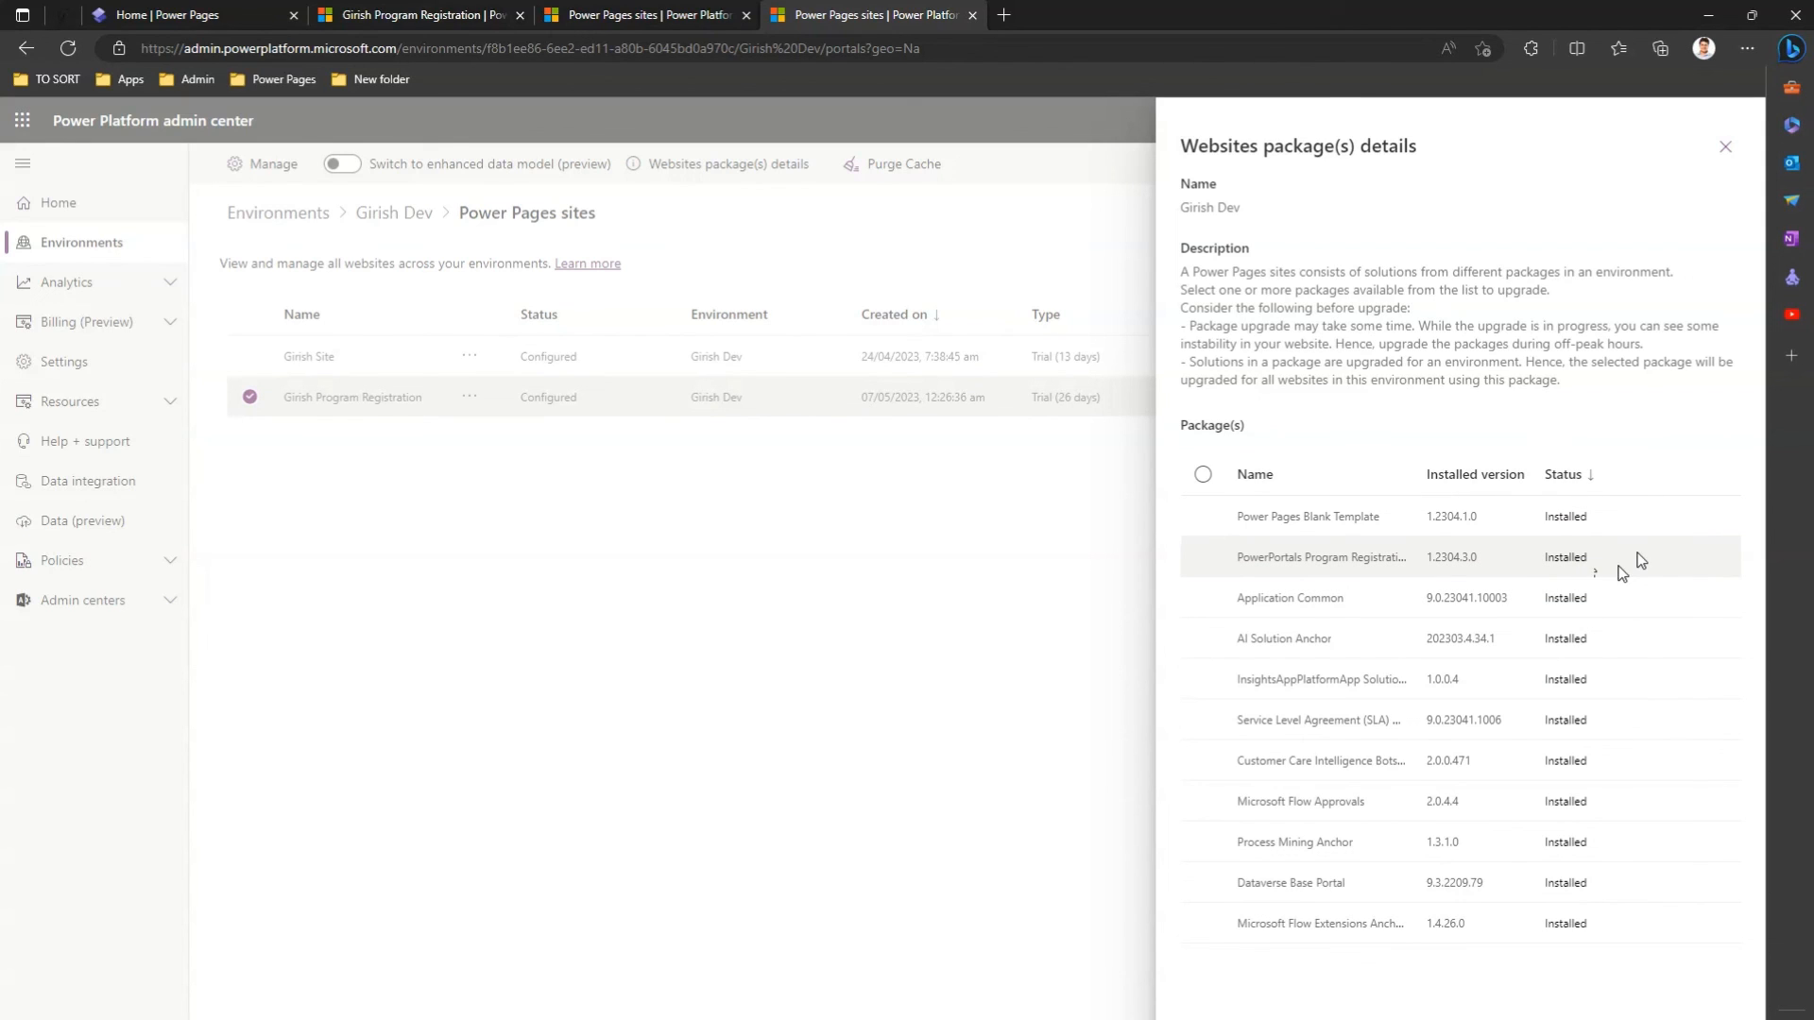
mouse_move(1627, 578)
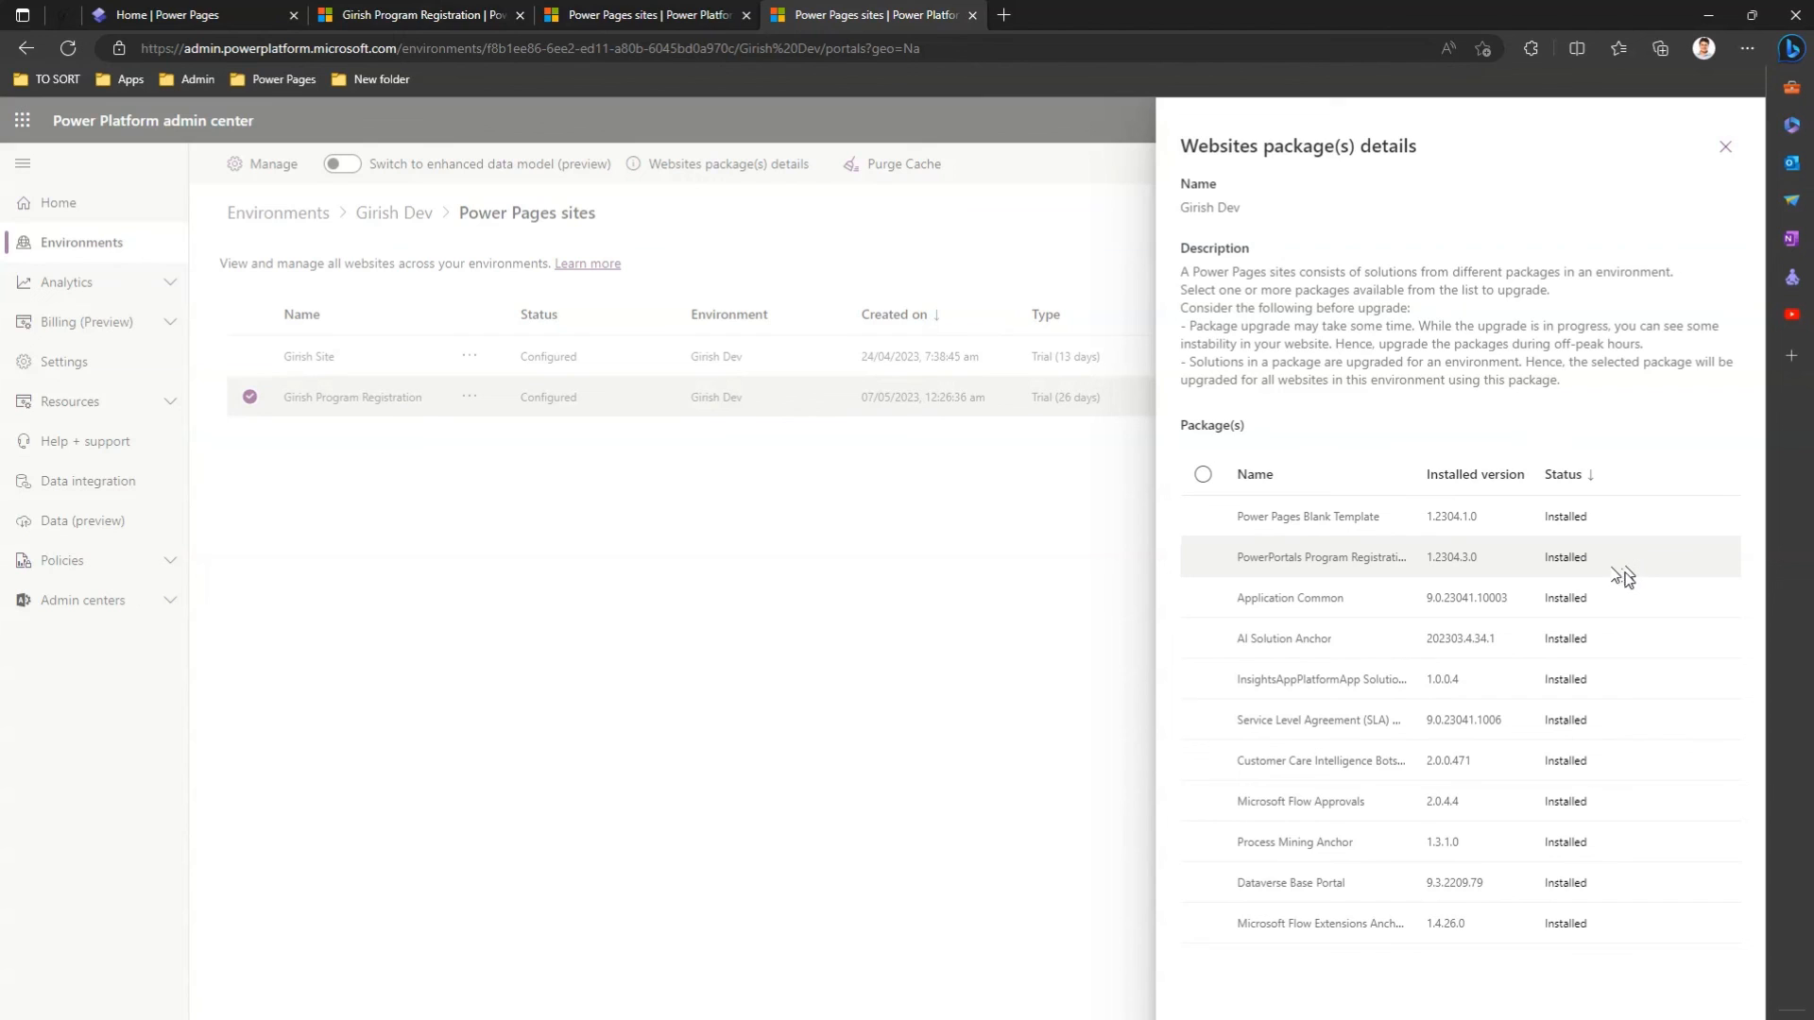